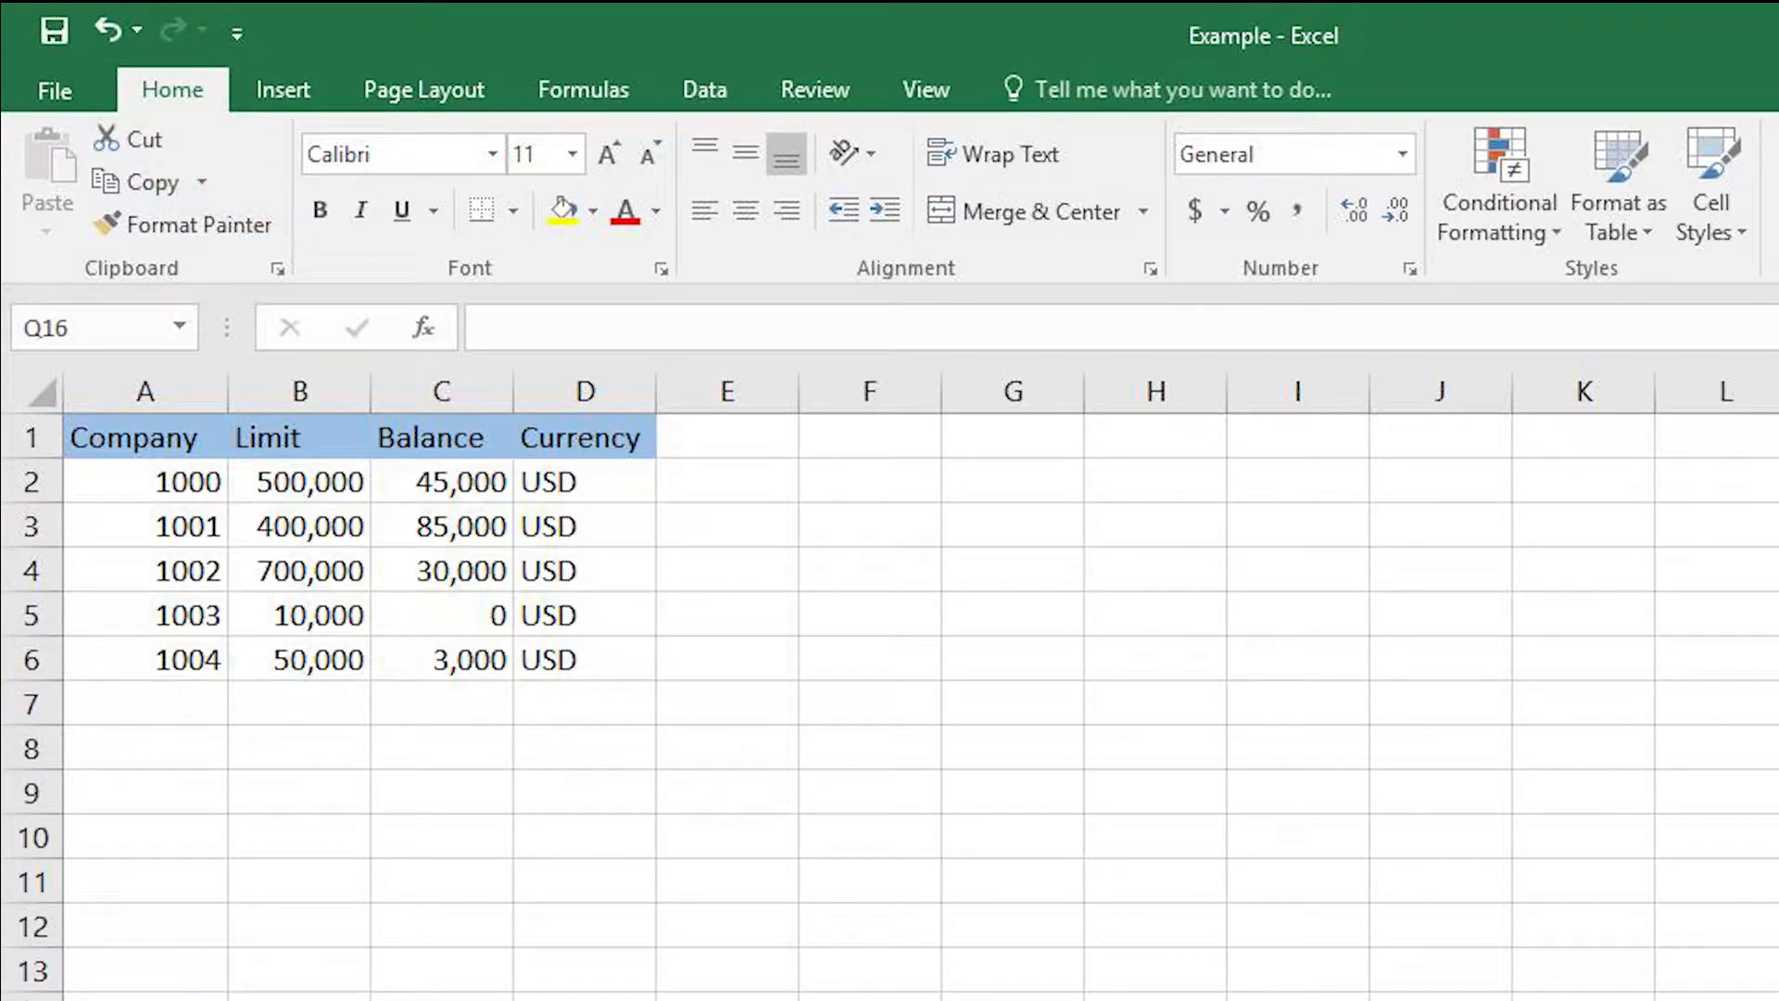
Go to the Example workbook's Info page showing its Protect Workbook options
left_click(52, 90)
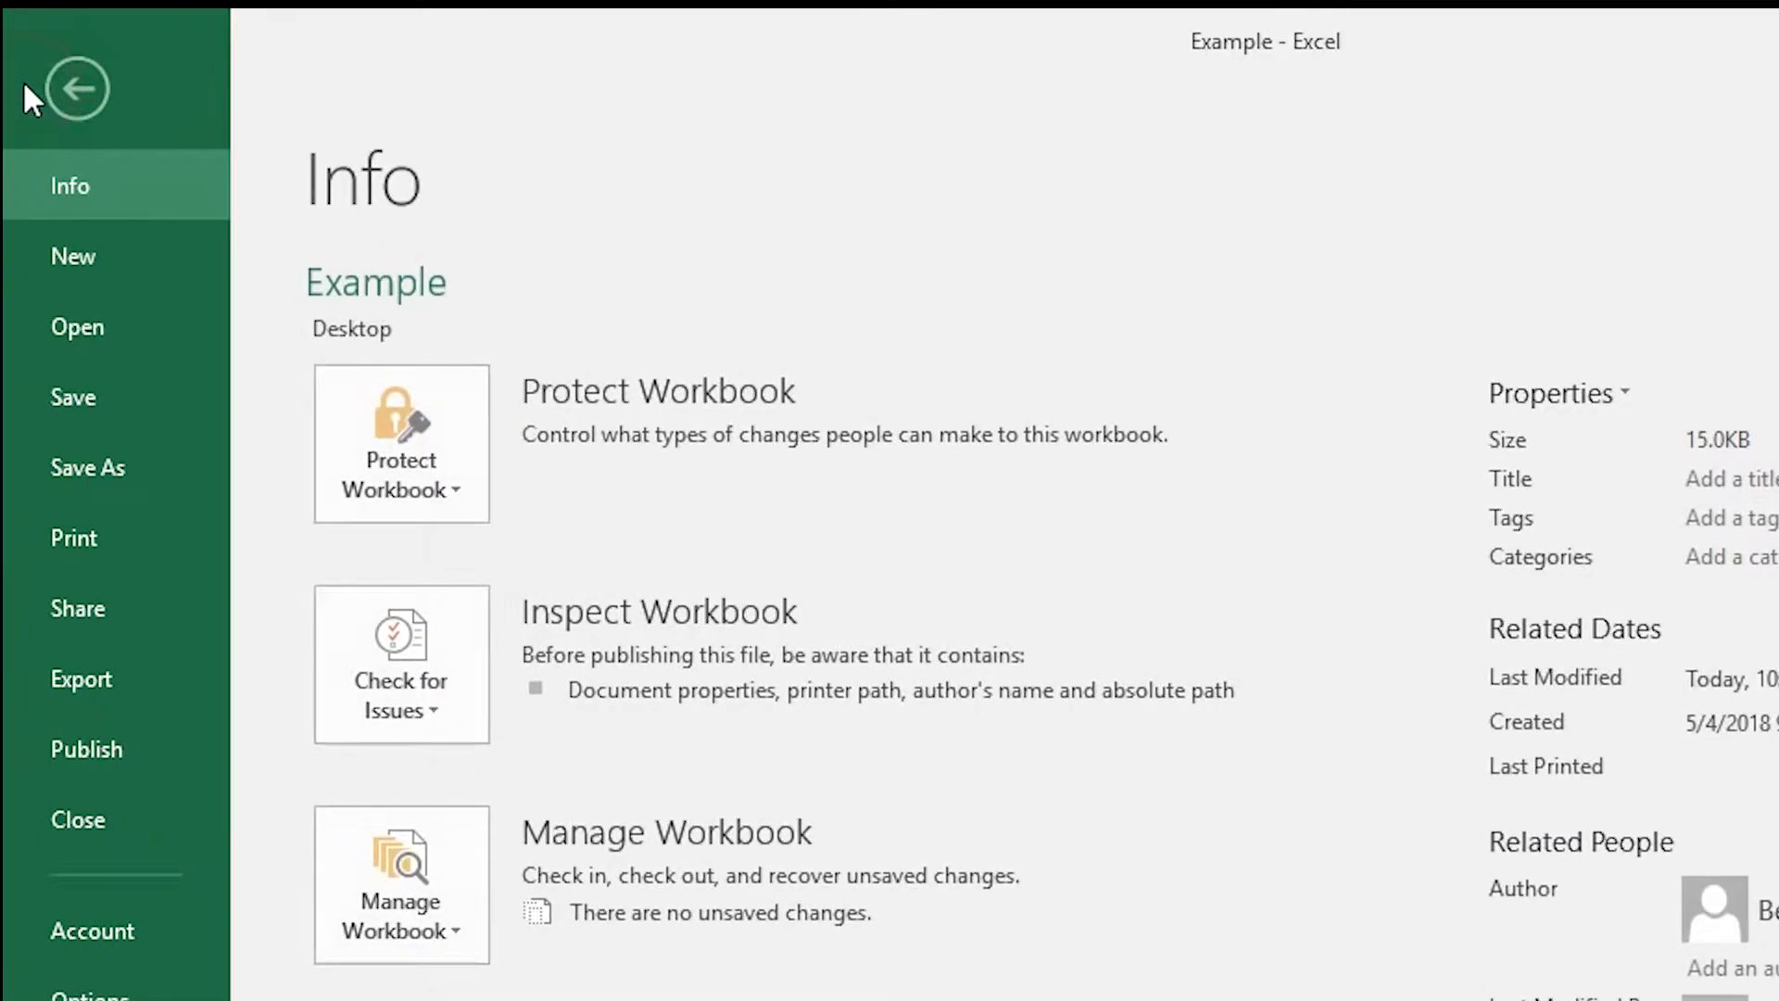
mouse_move(298, 410)
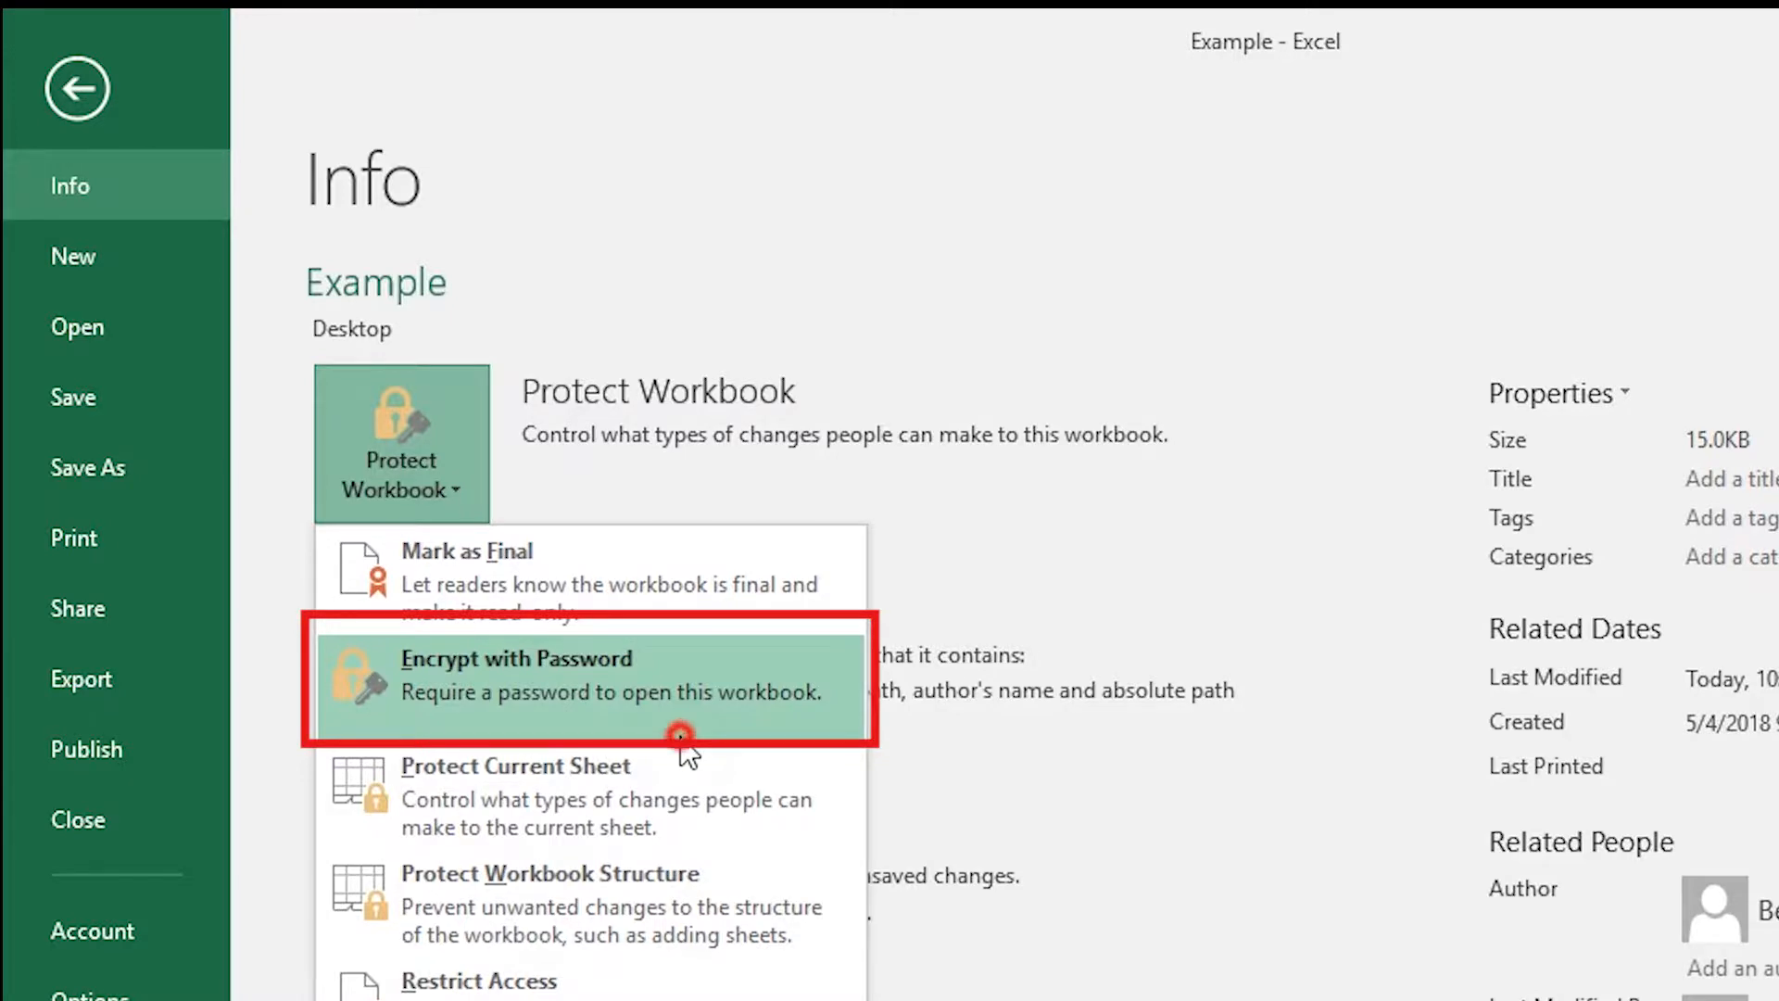
Encrypt the workbook with a password, entering and confirming it twice
left_click(516, 674)
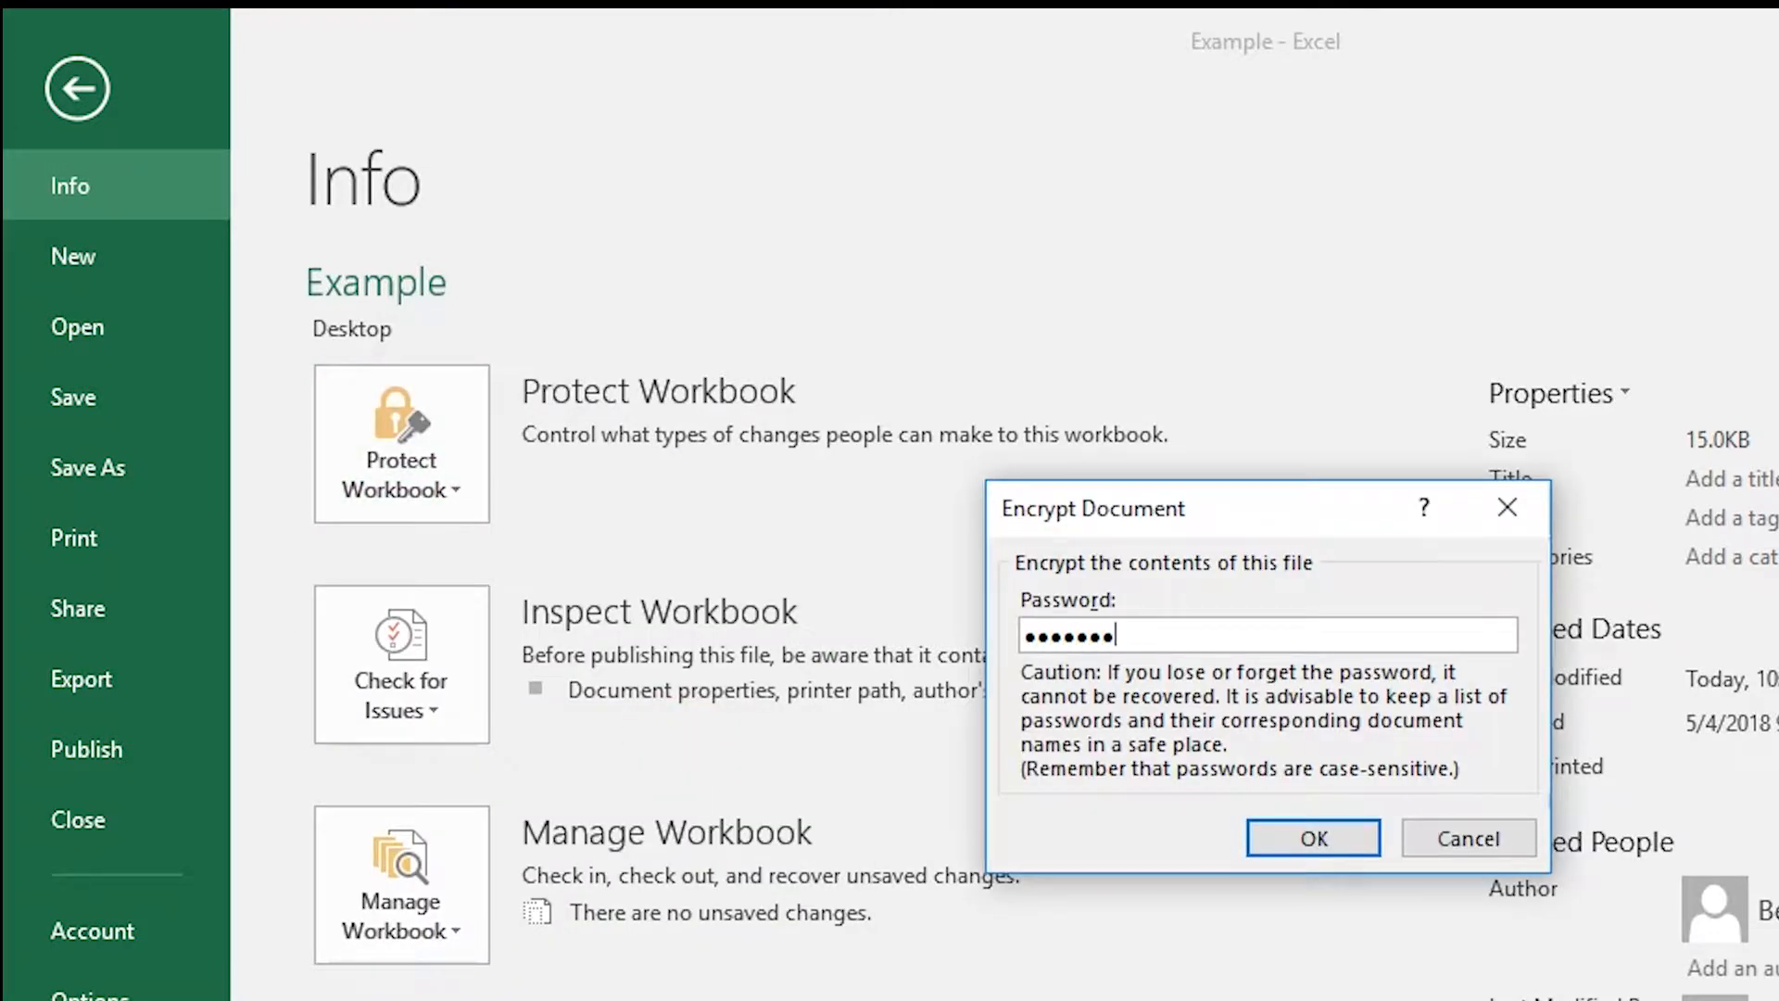
mouse_move(925, 859)
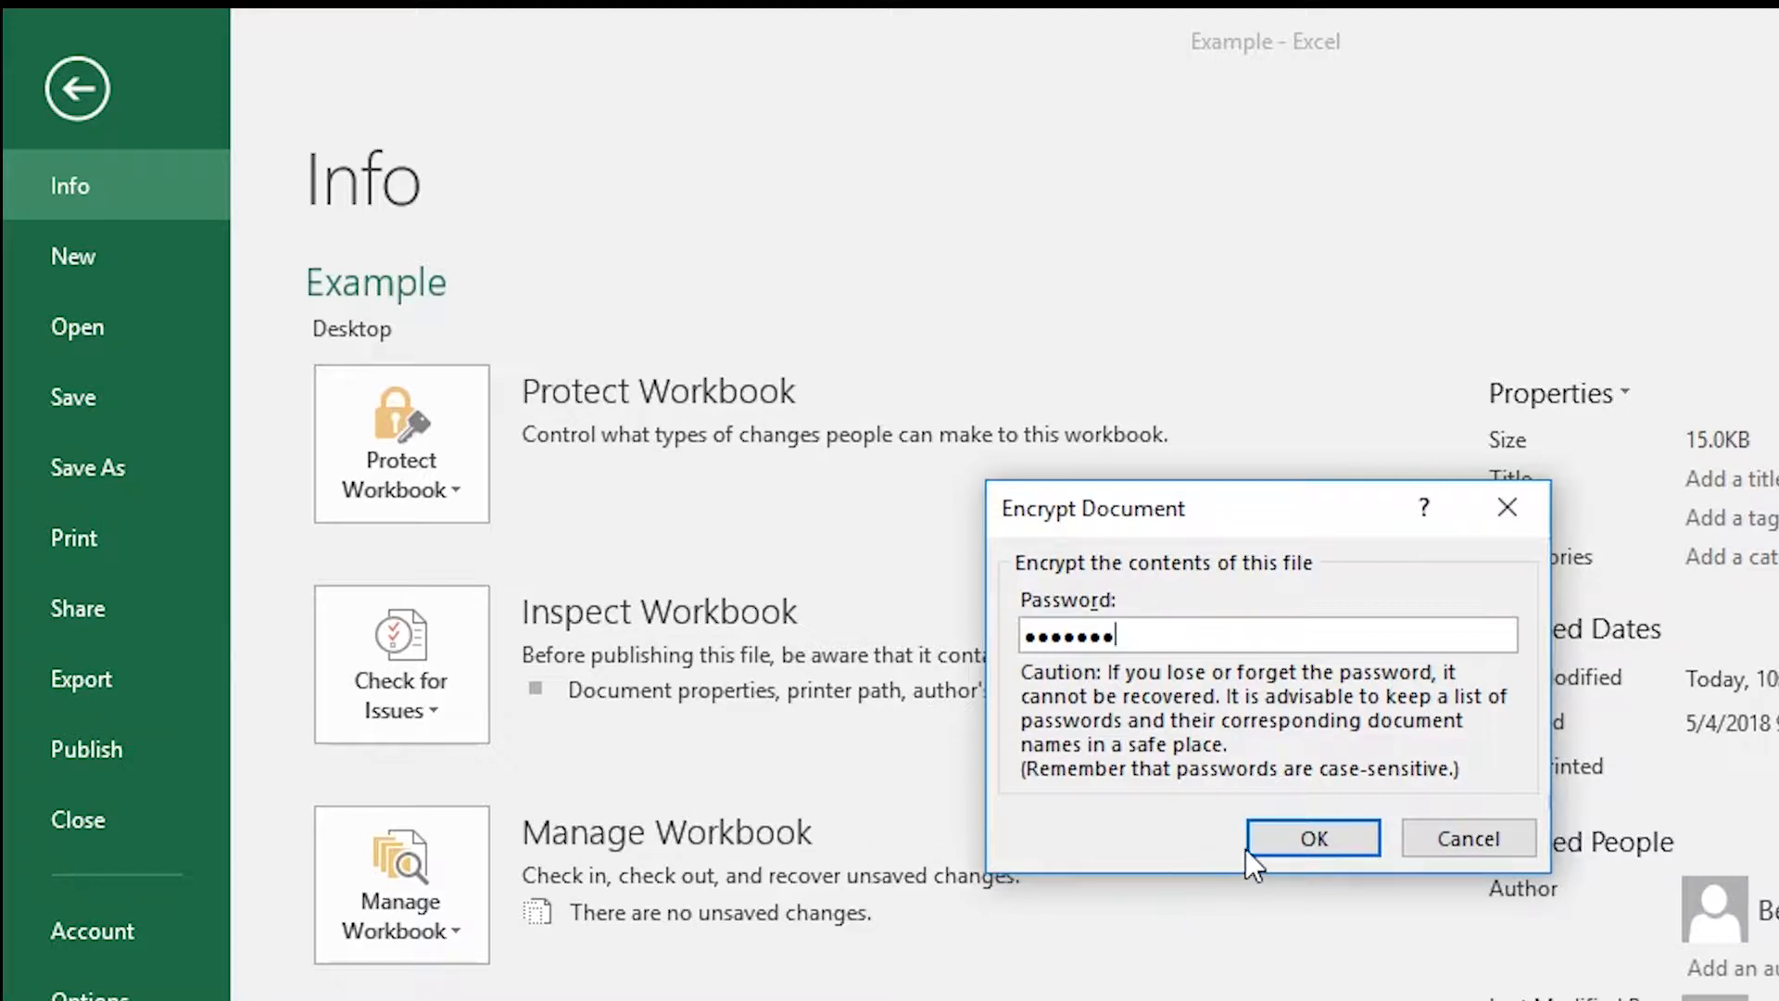
left_click(1313, 837)
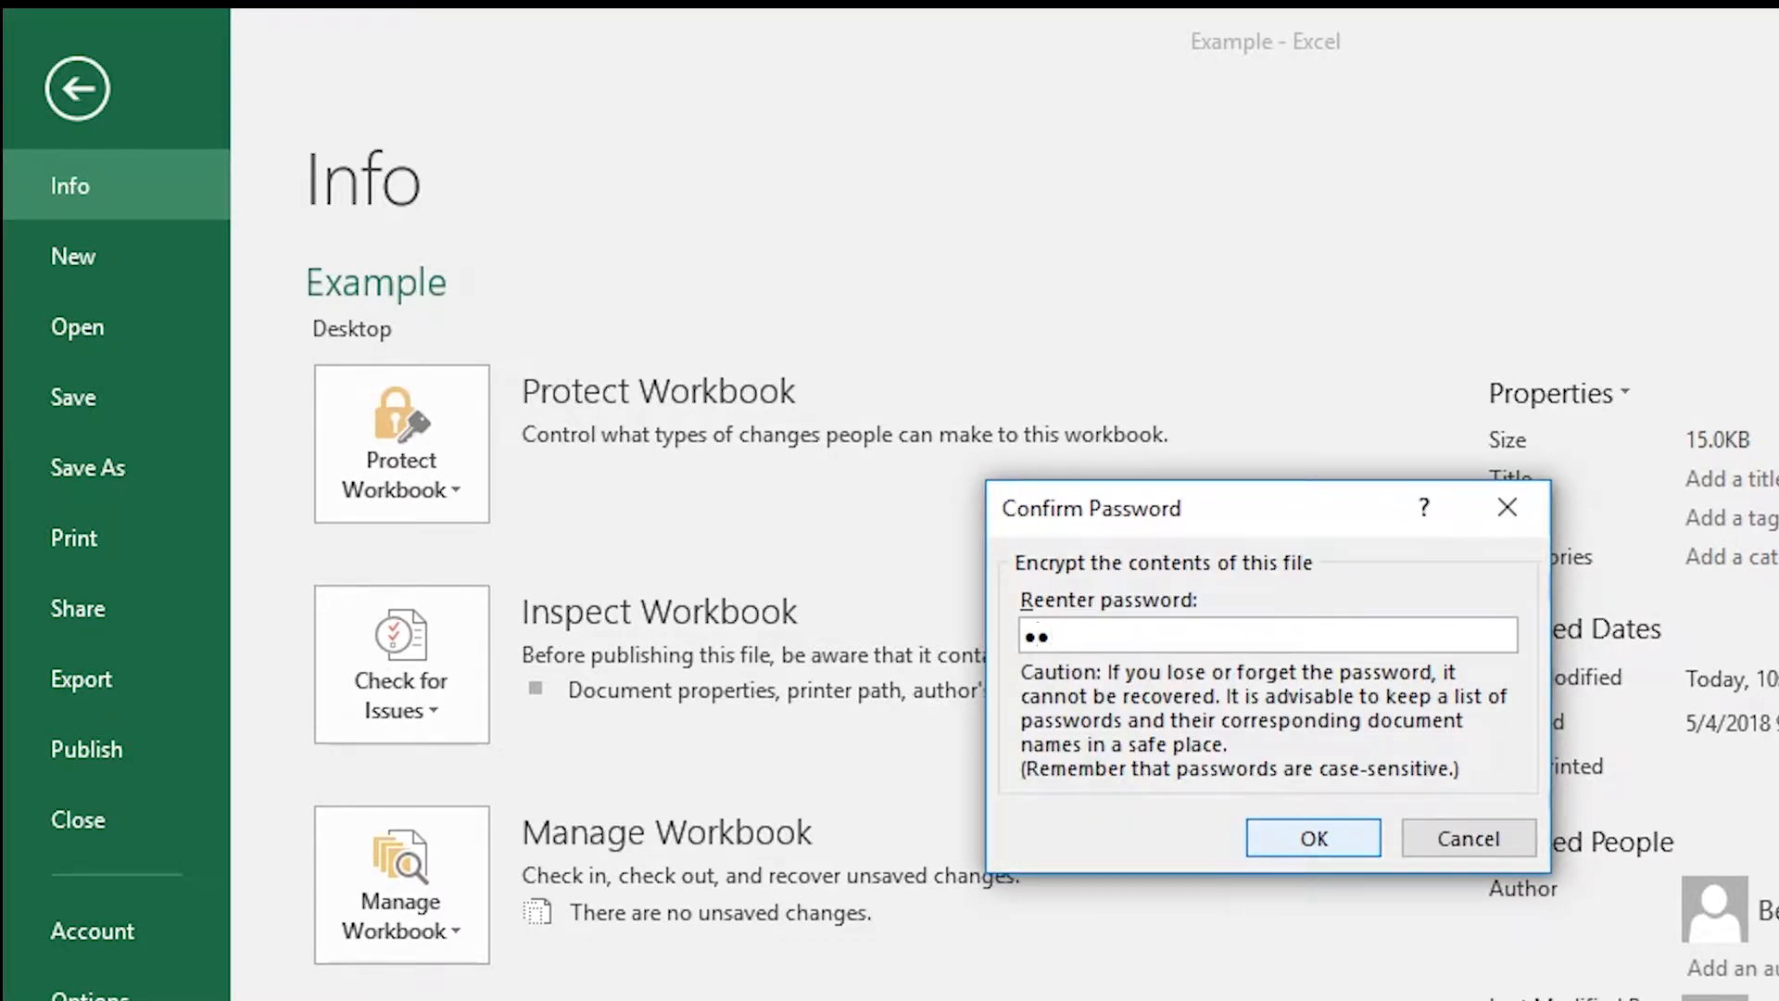
type("••••••")
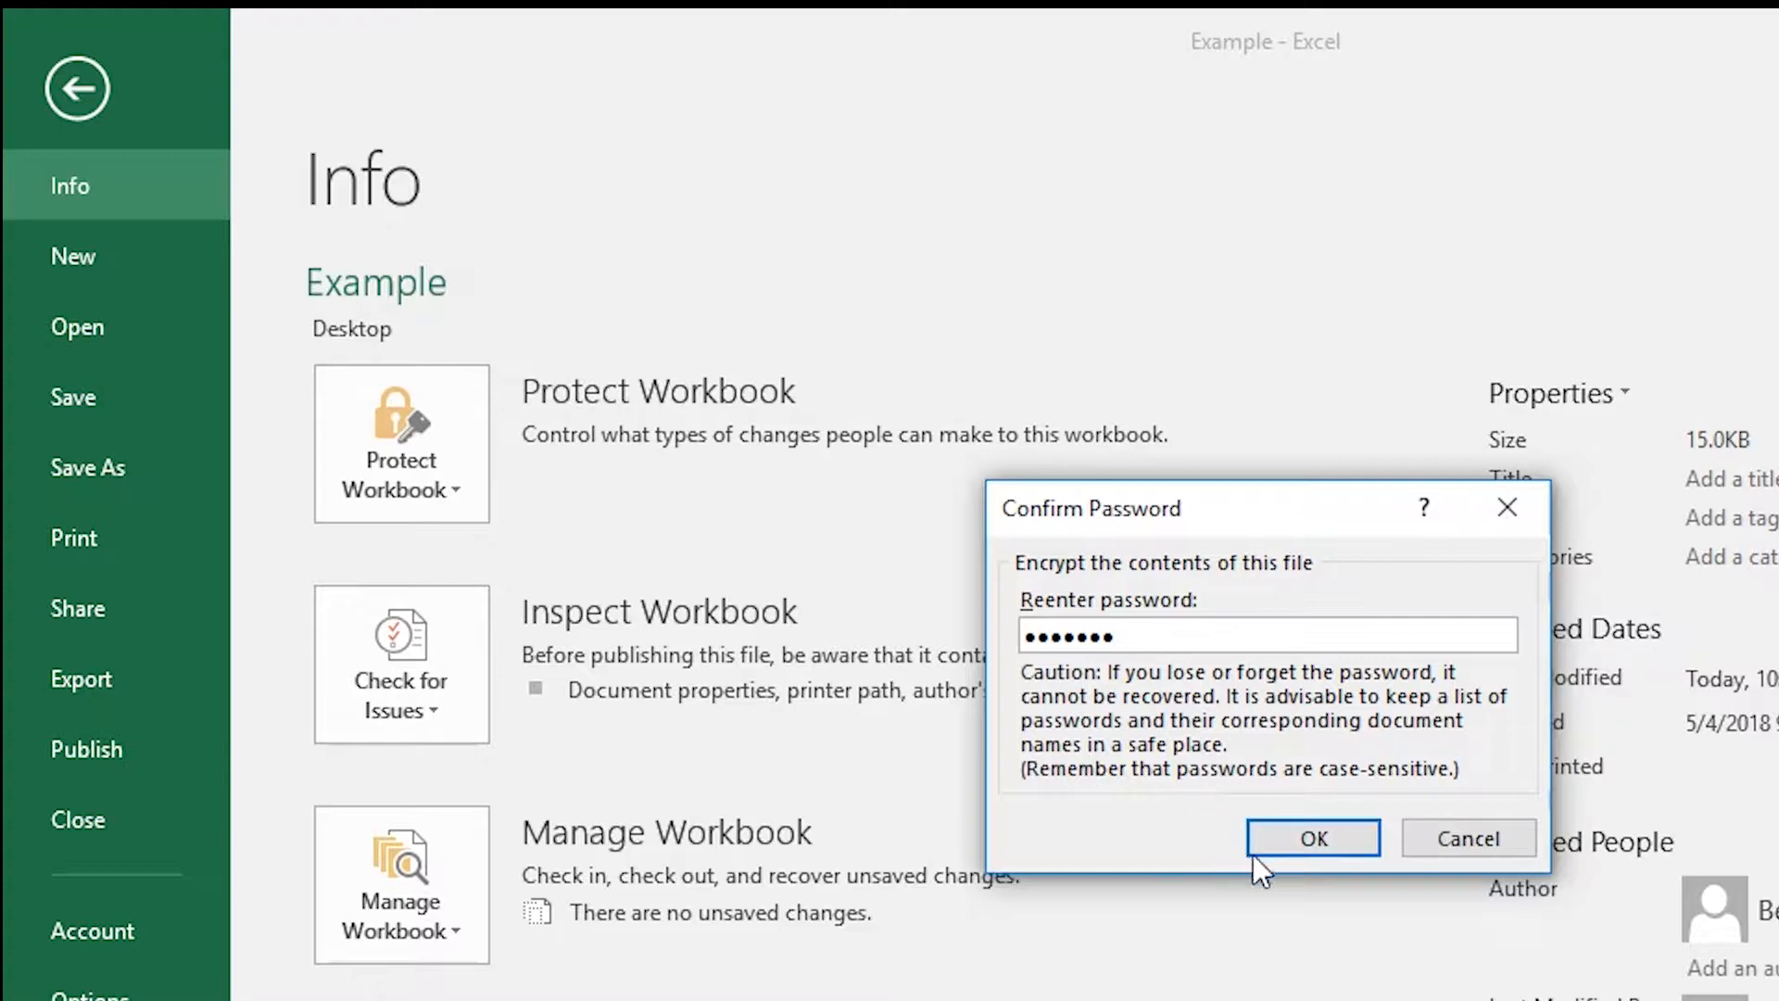
left_click(1274, 839)
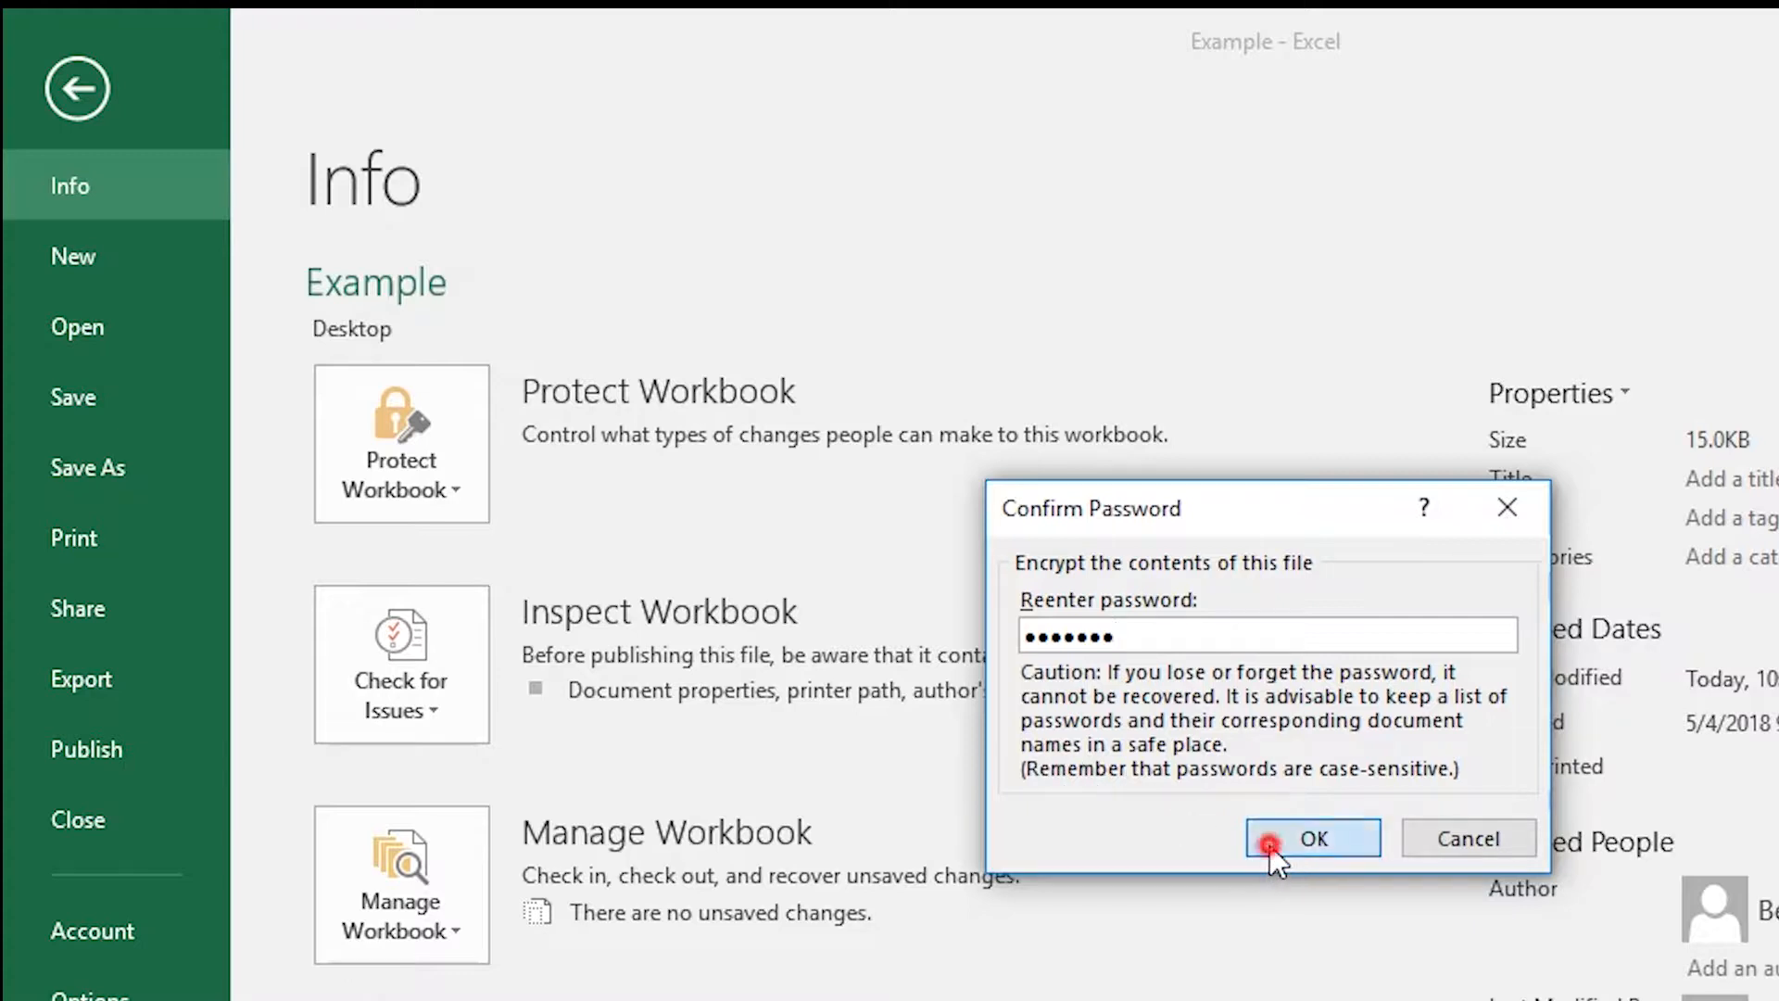
left_click(1313, 838)
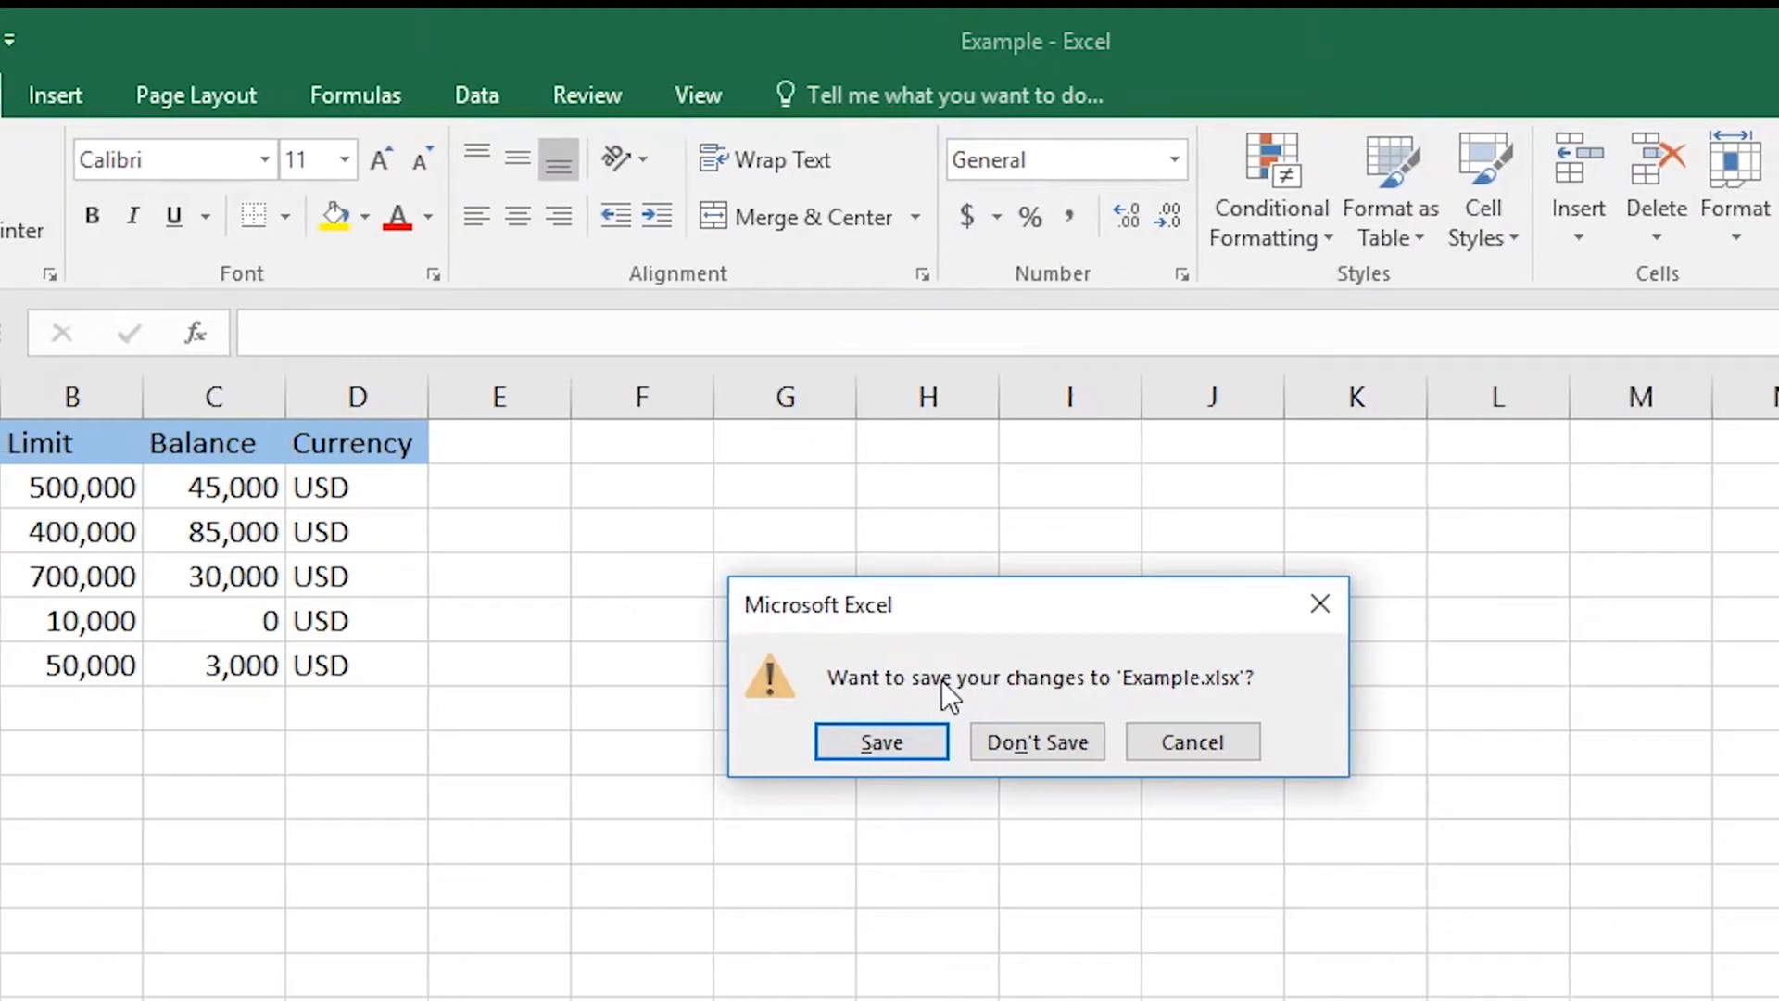
Close Excel and save the password-protected Example workbook when prompted
left_click(980, 740)
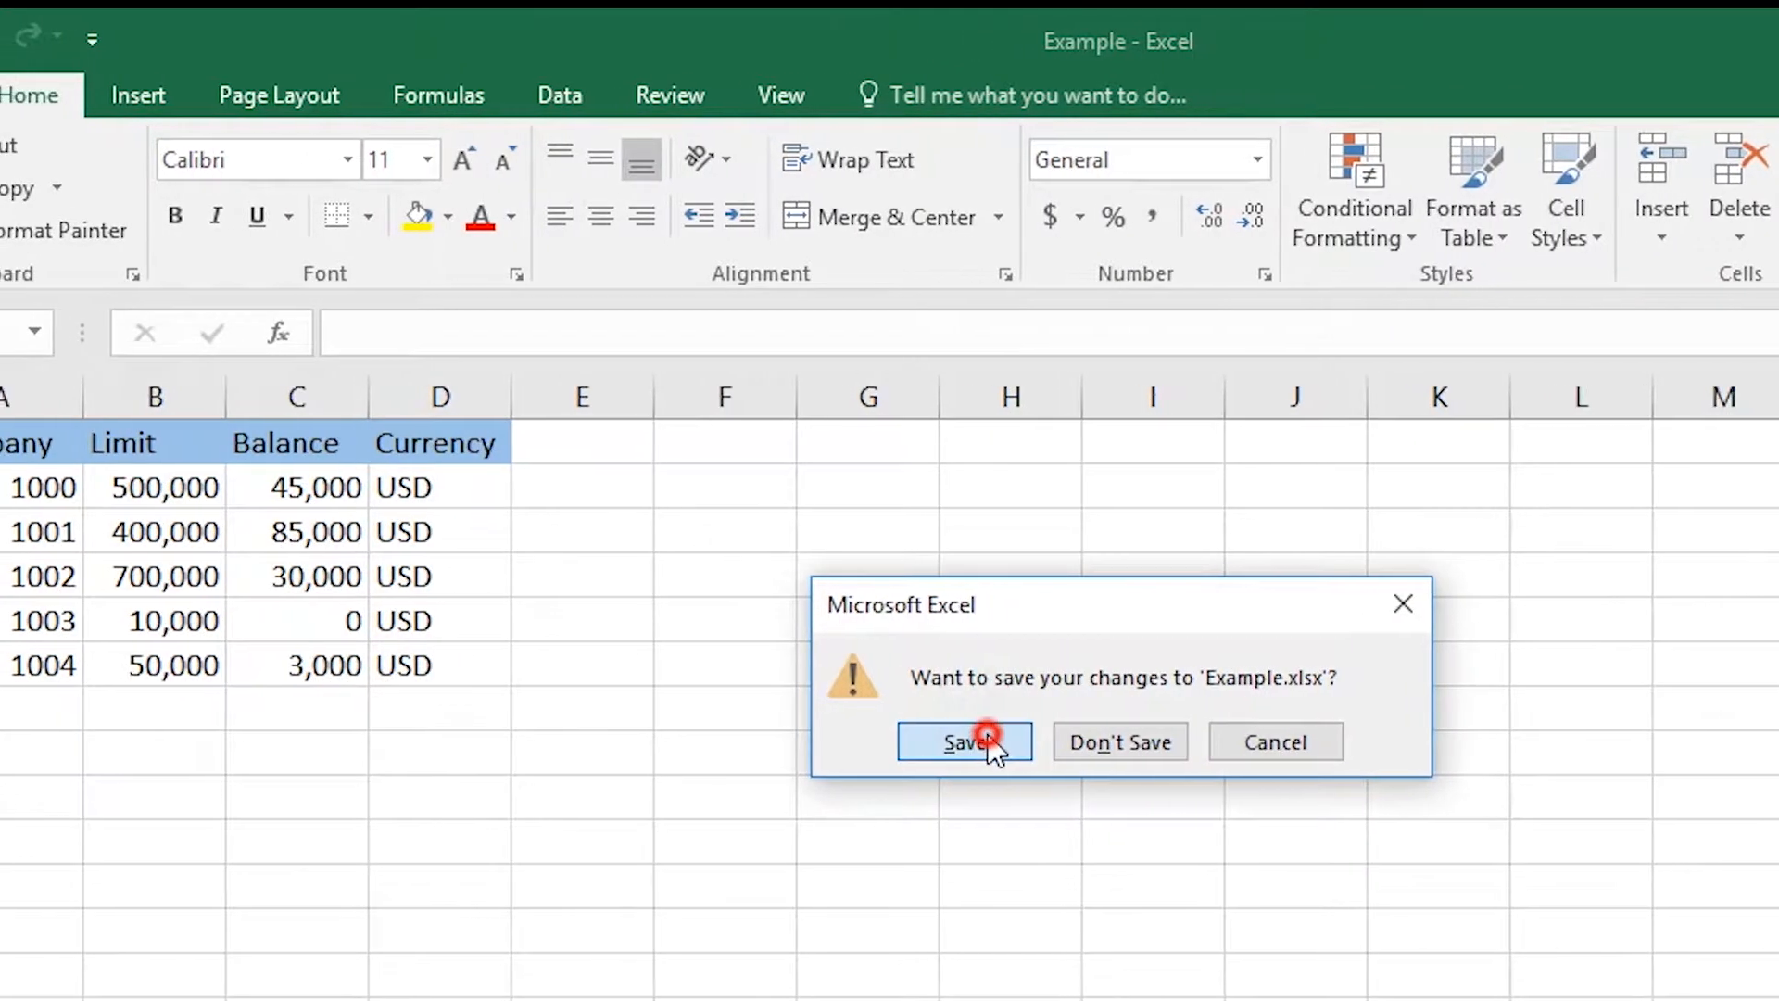
left_click(963, 742)
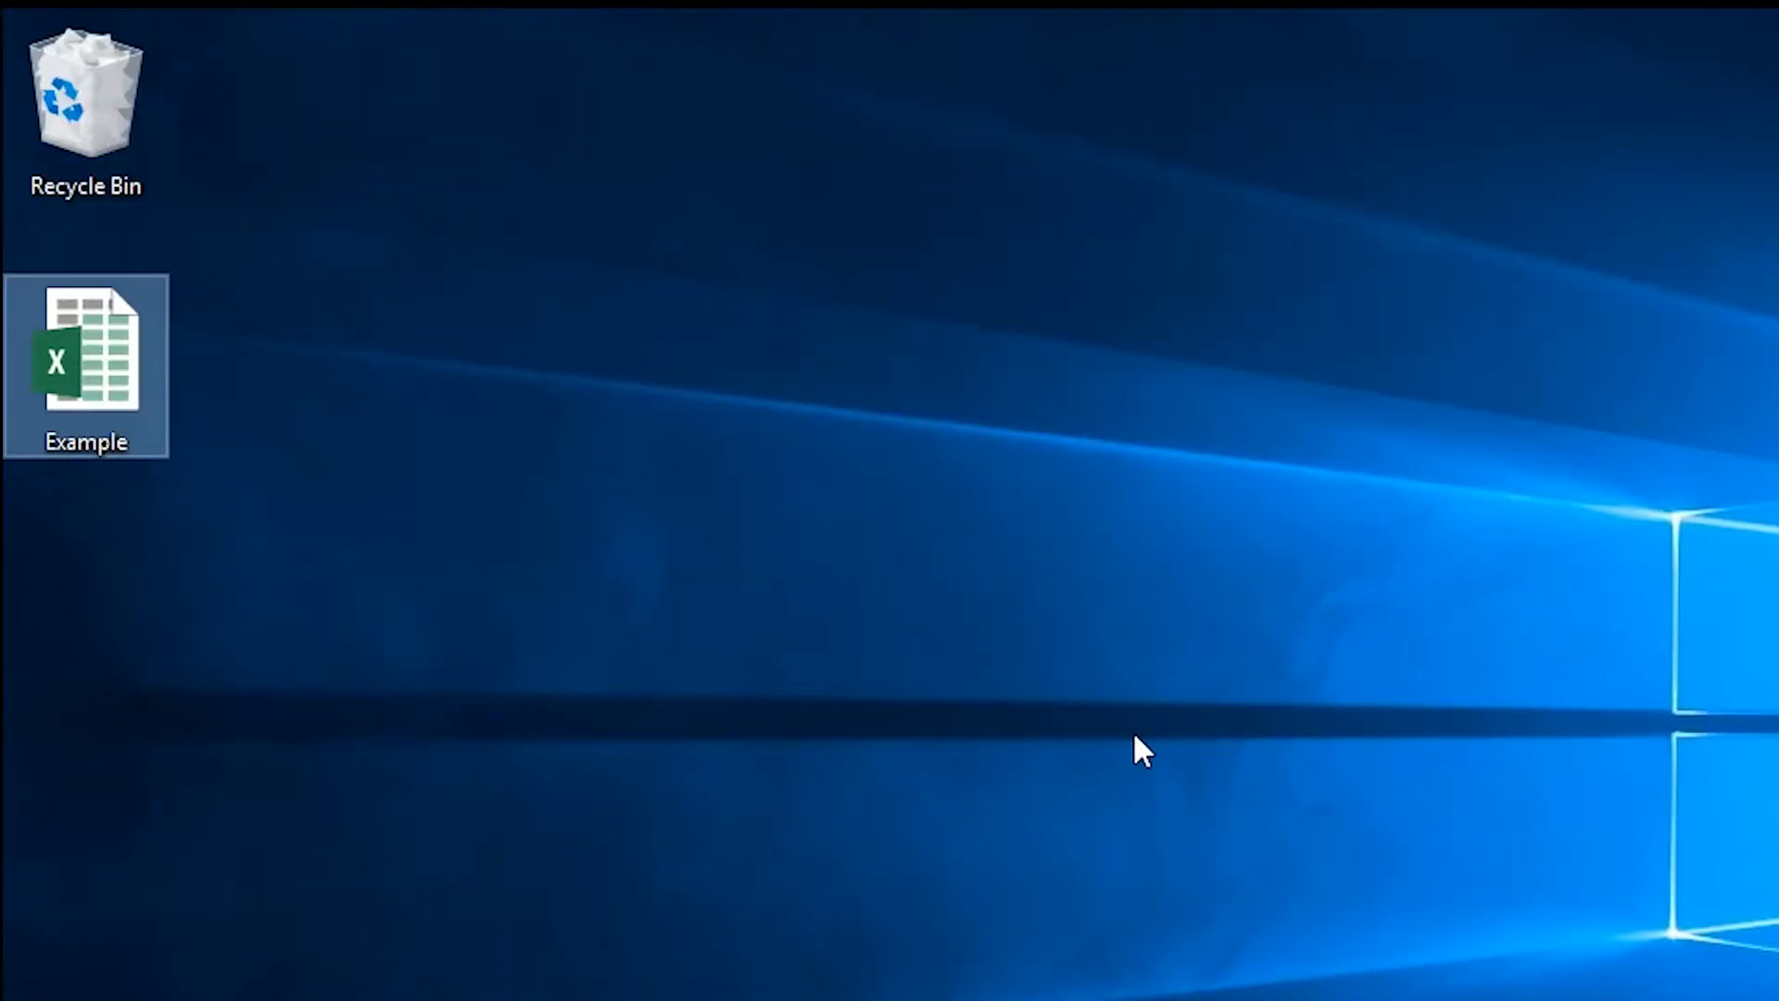
mouse_move(325, 498)
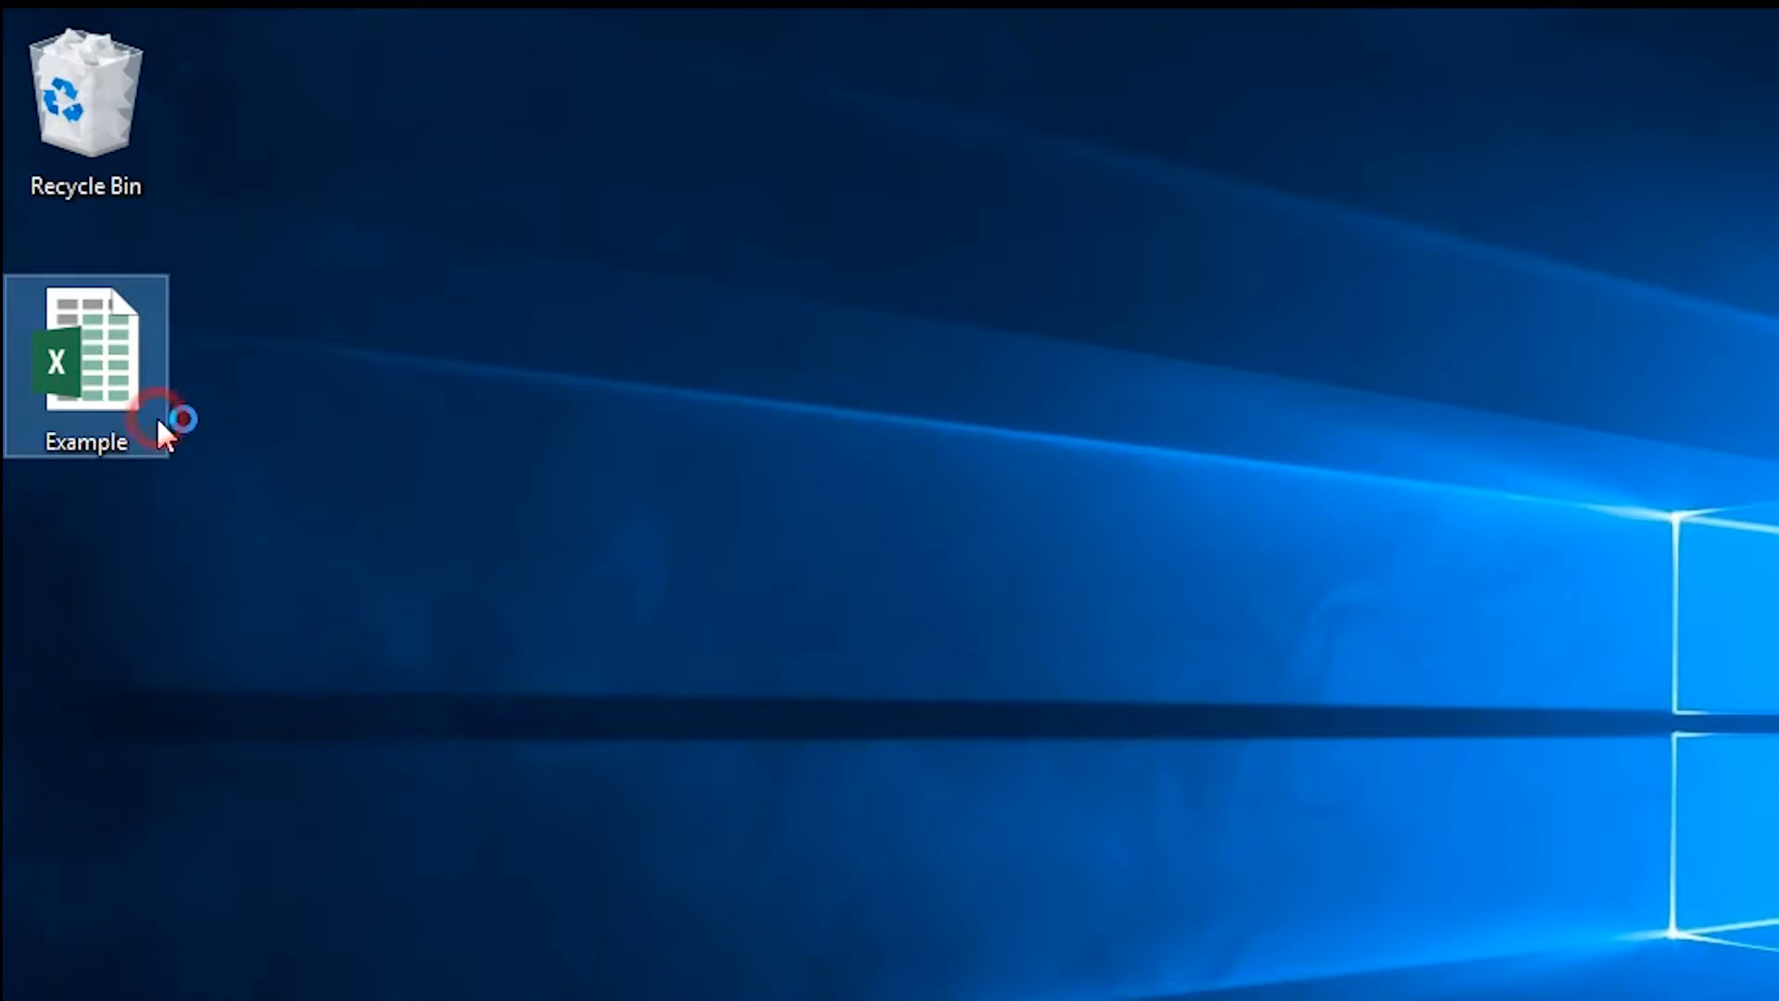
Reopen Example from the desktop and unlock it by entering its password
double_click(88, 362)
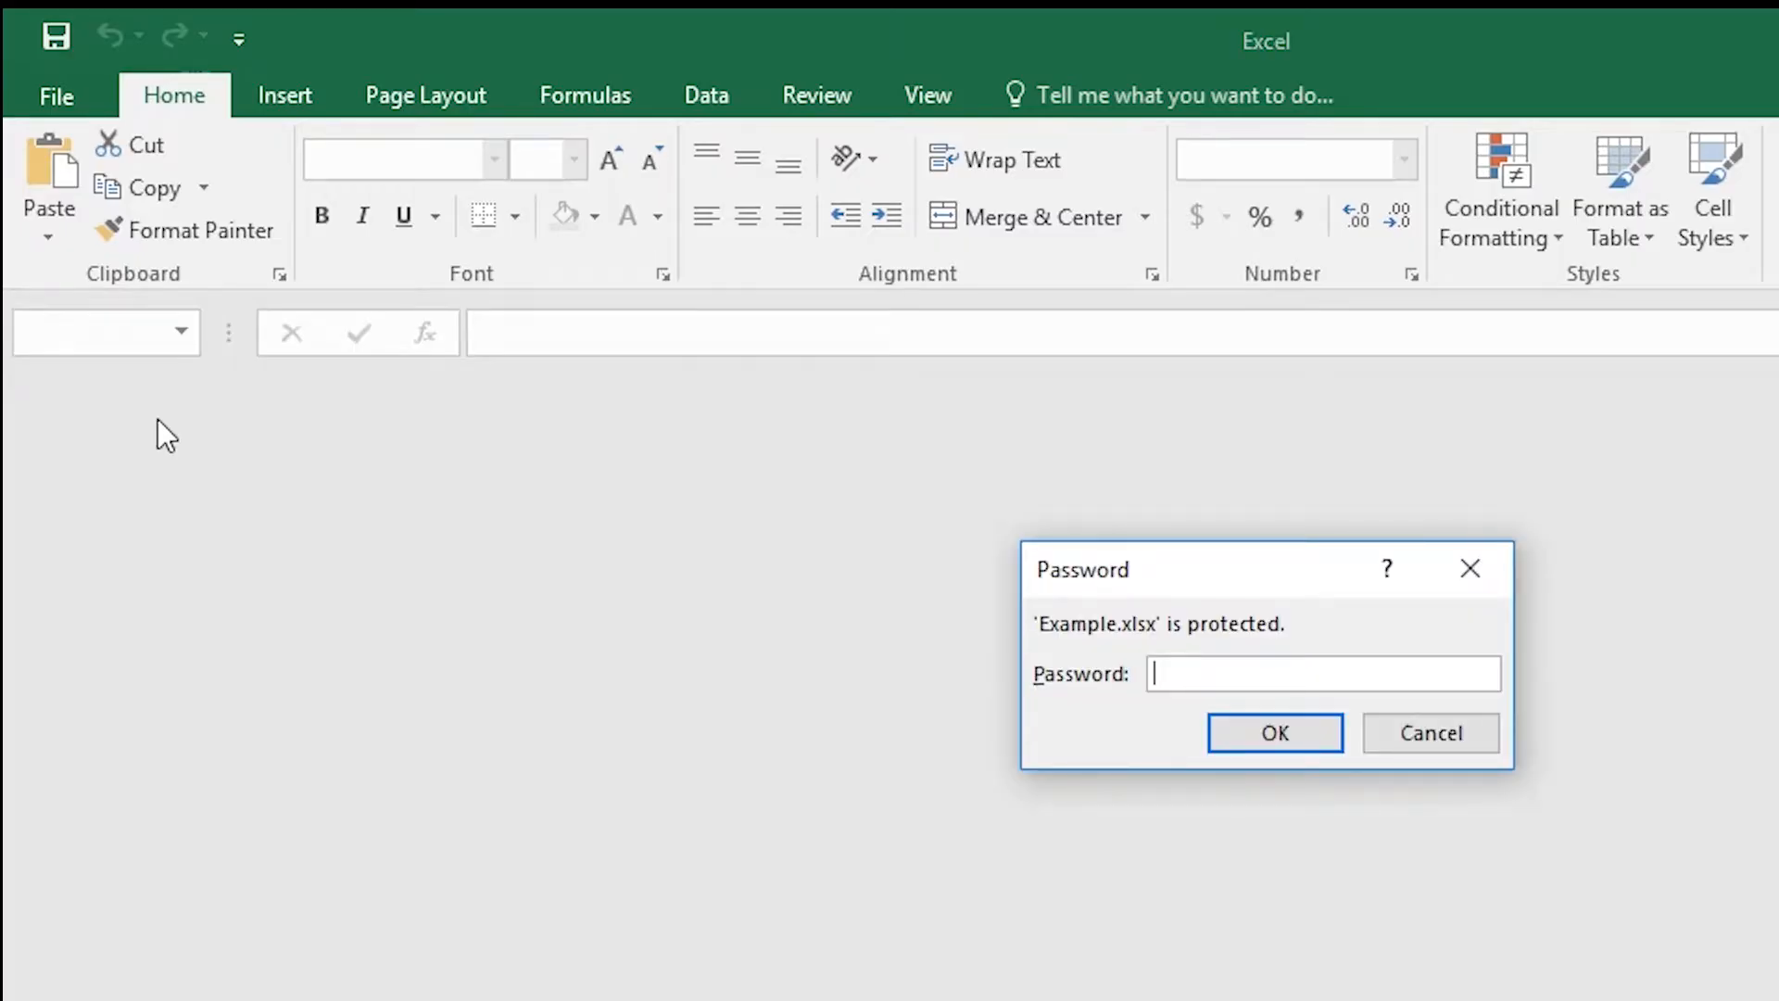
type("*")
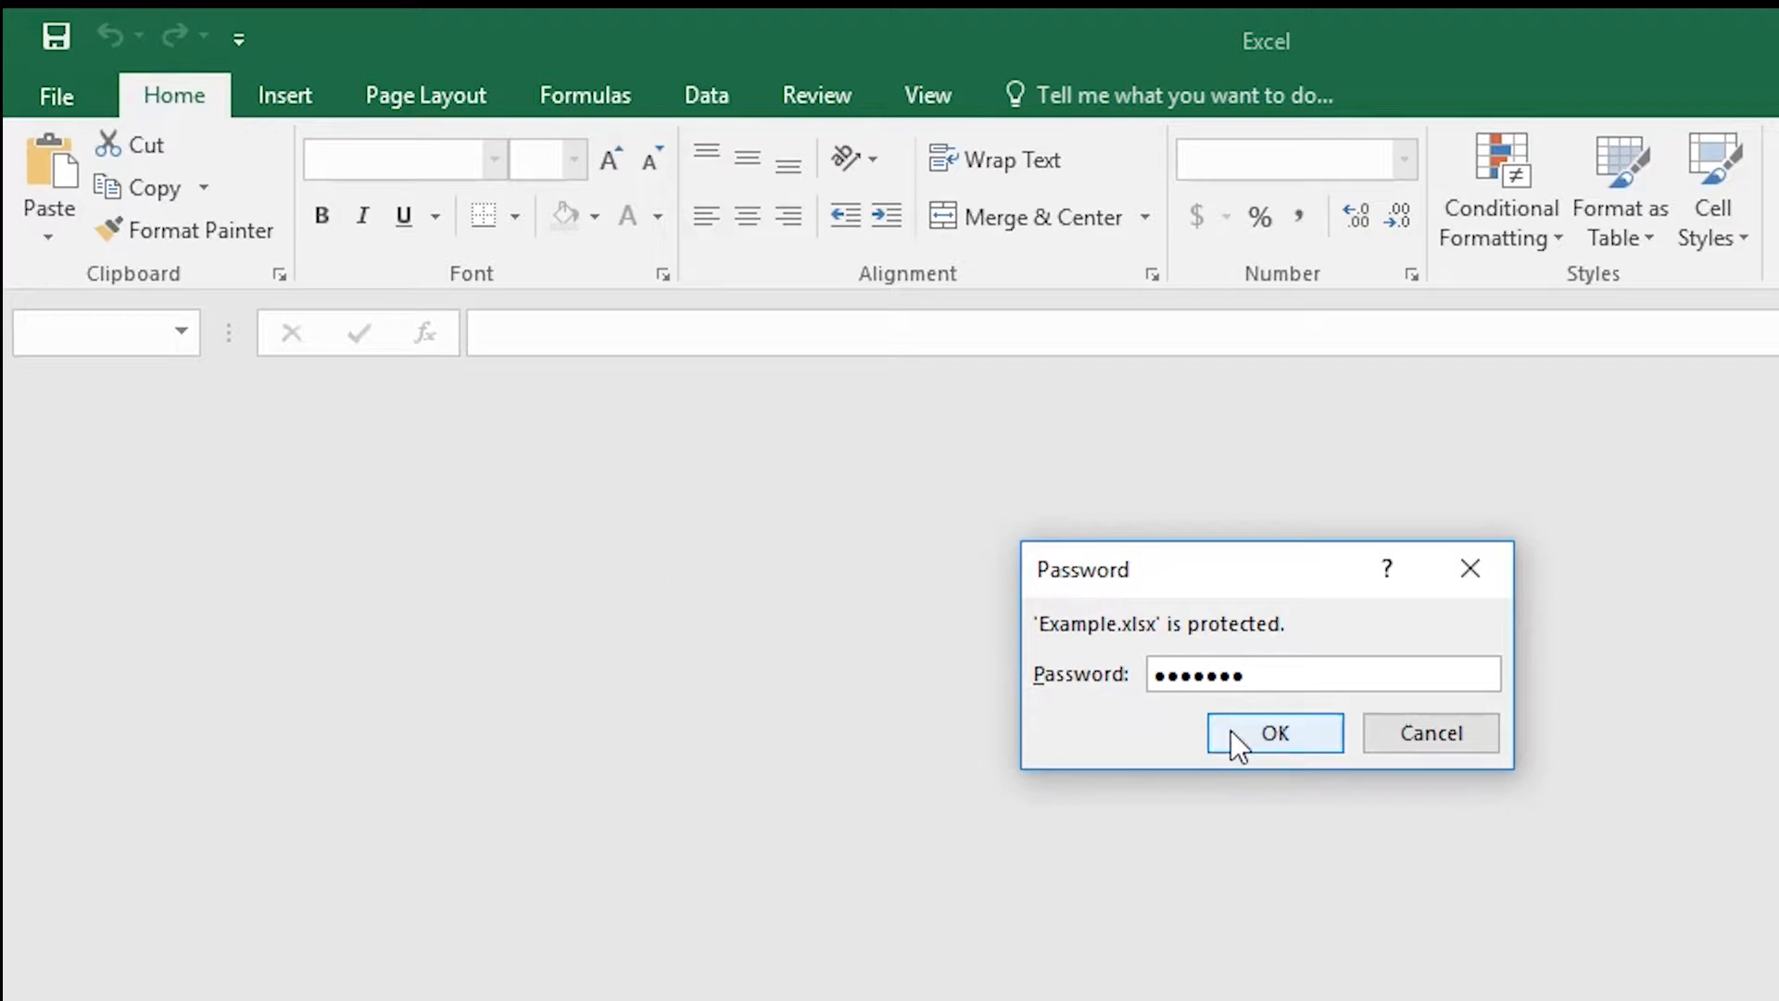
left_click(1274, 733)
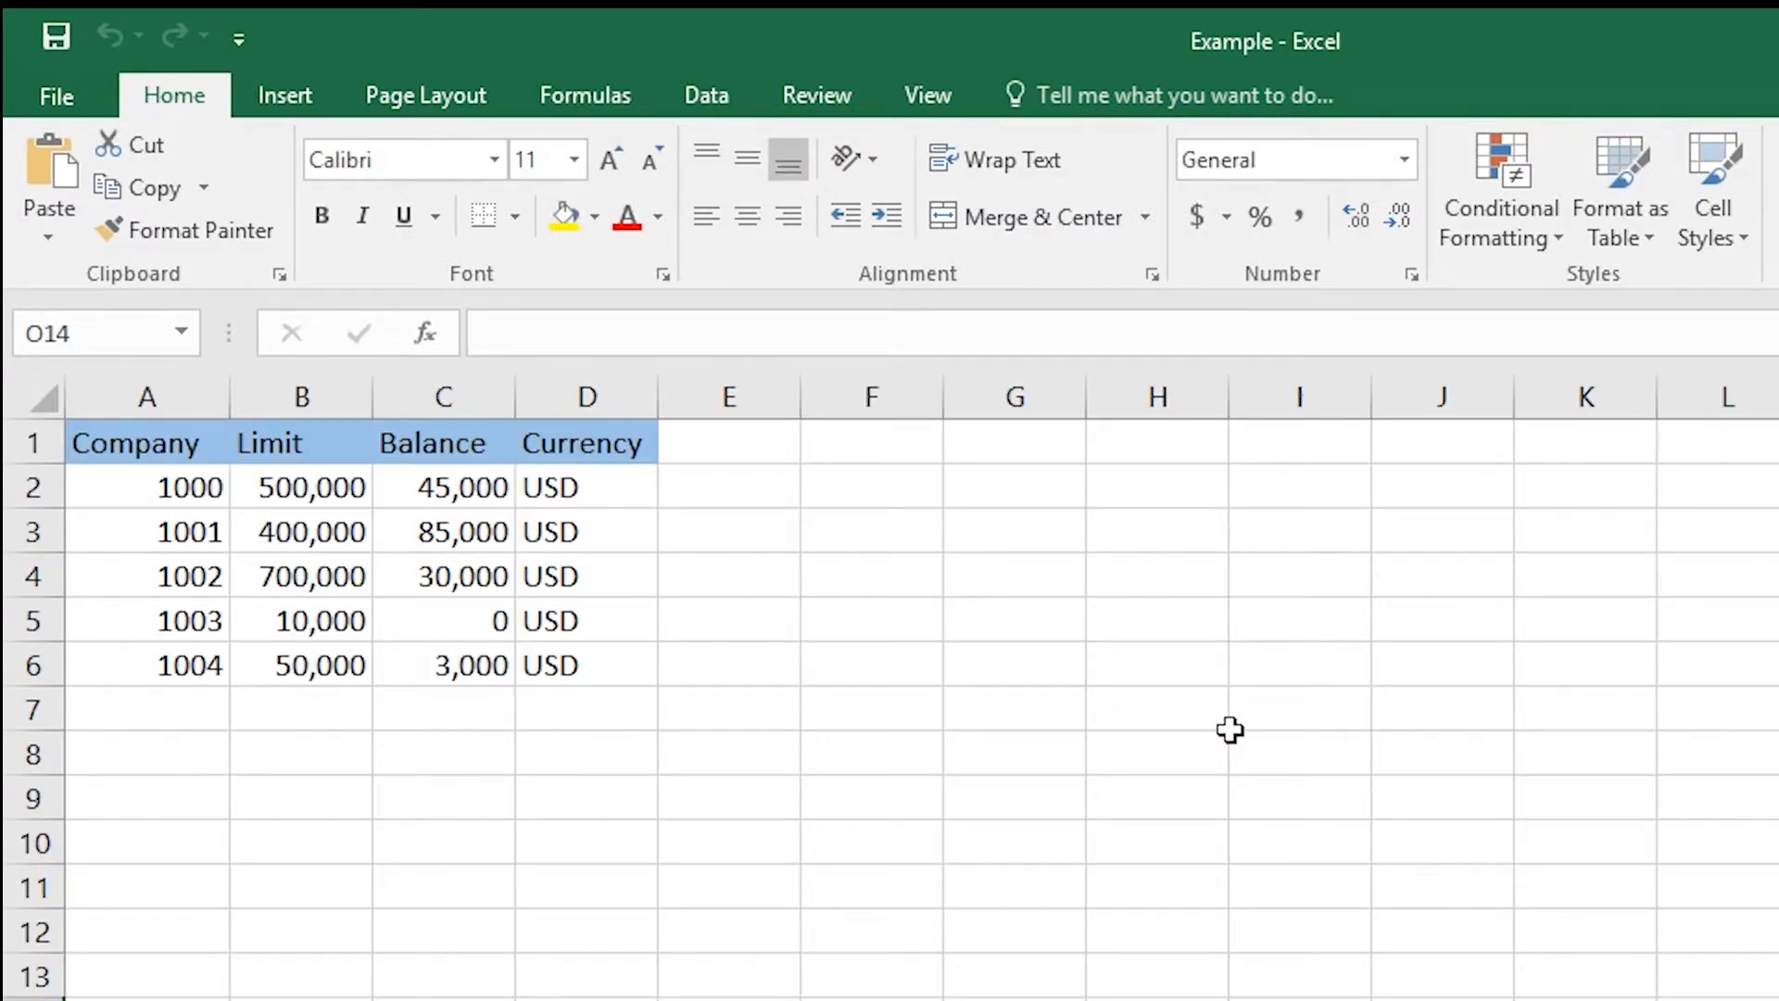
mouse_move(74, 201)
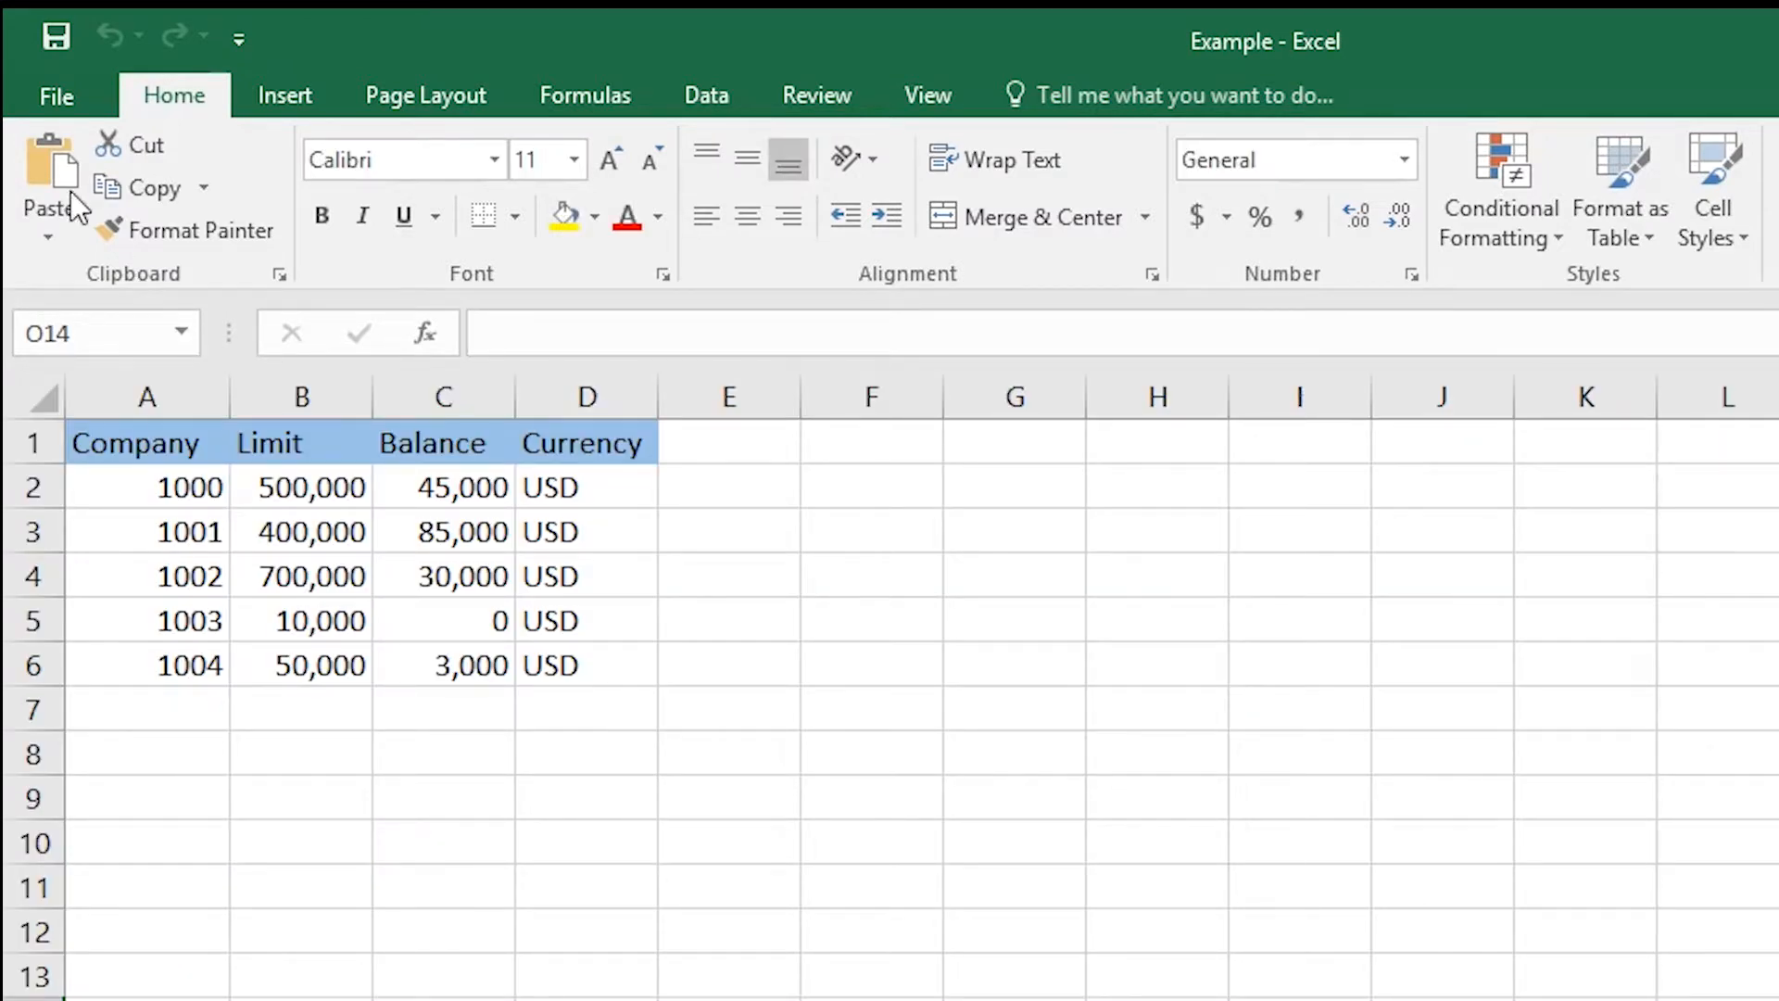
mouse_move(37, 120)
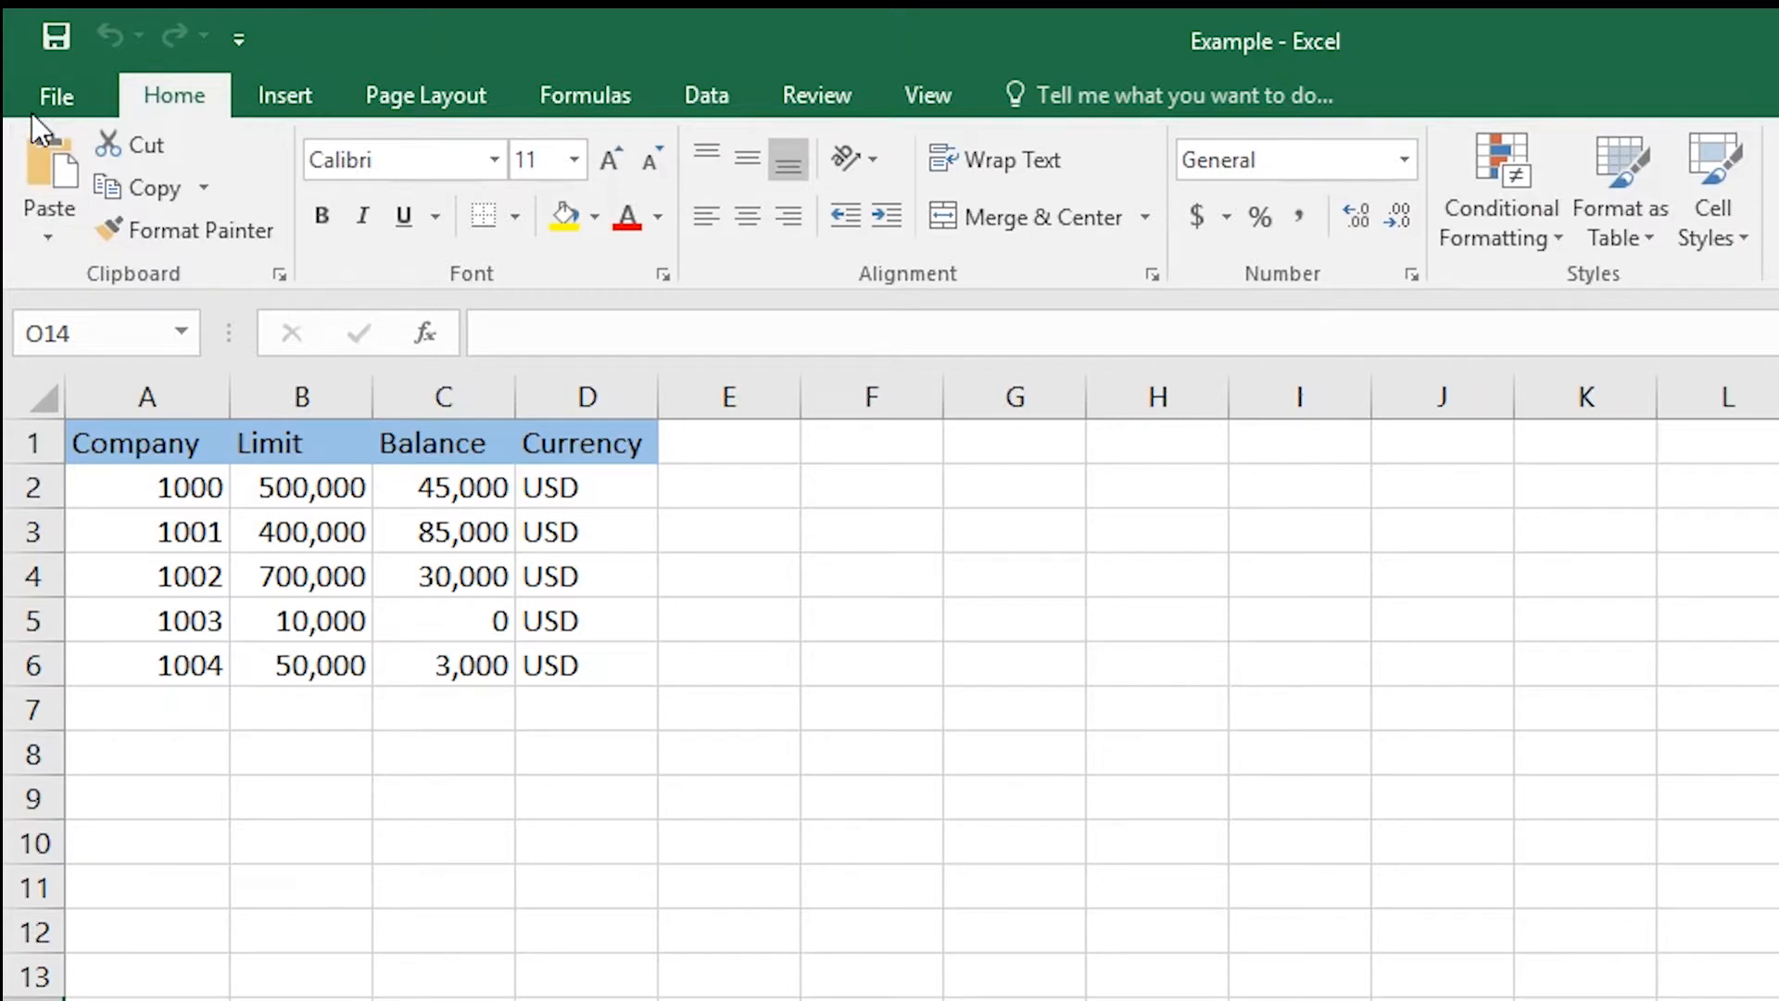
Return to the Info page and expand the Protect Workbook options
left_click(53, 94)
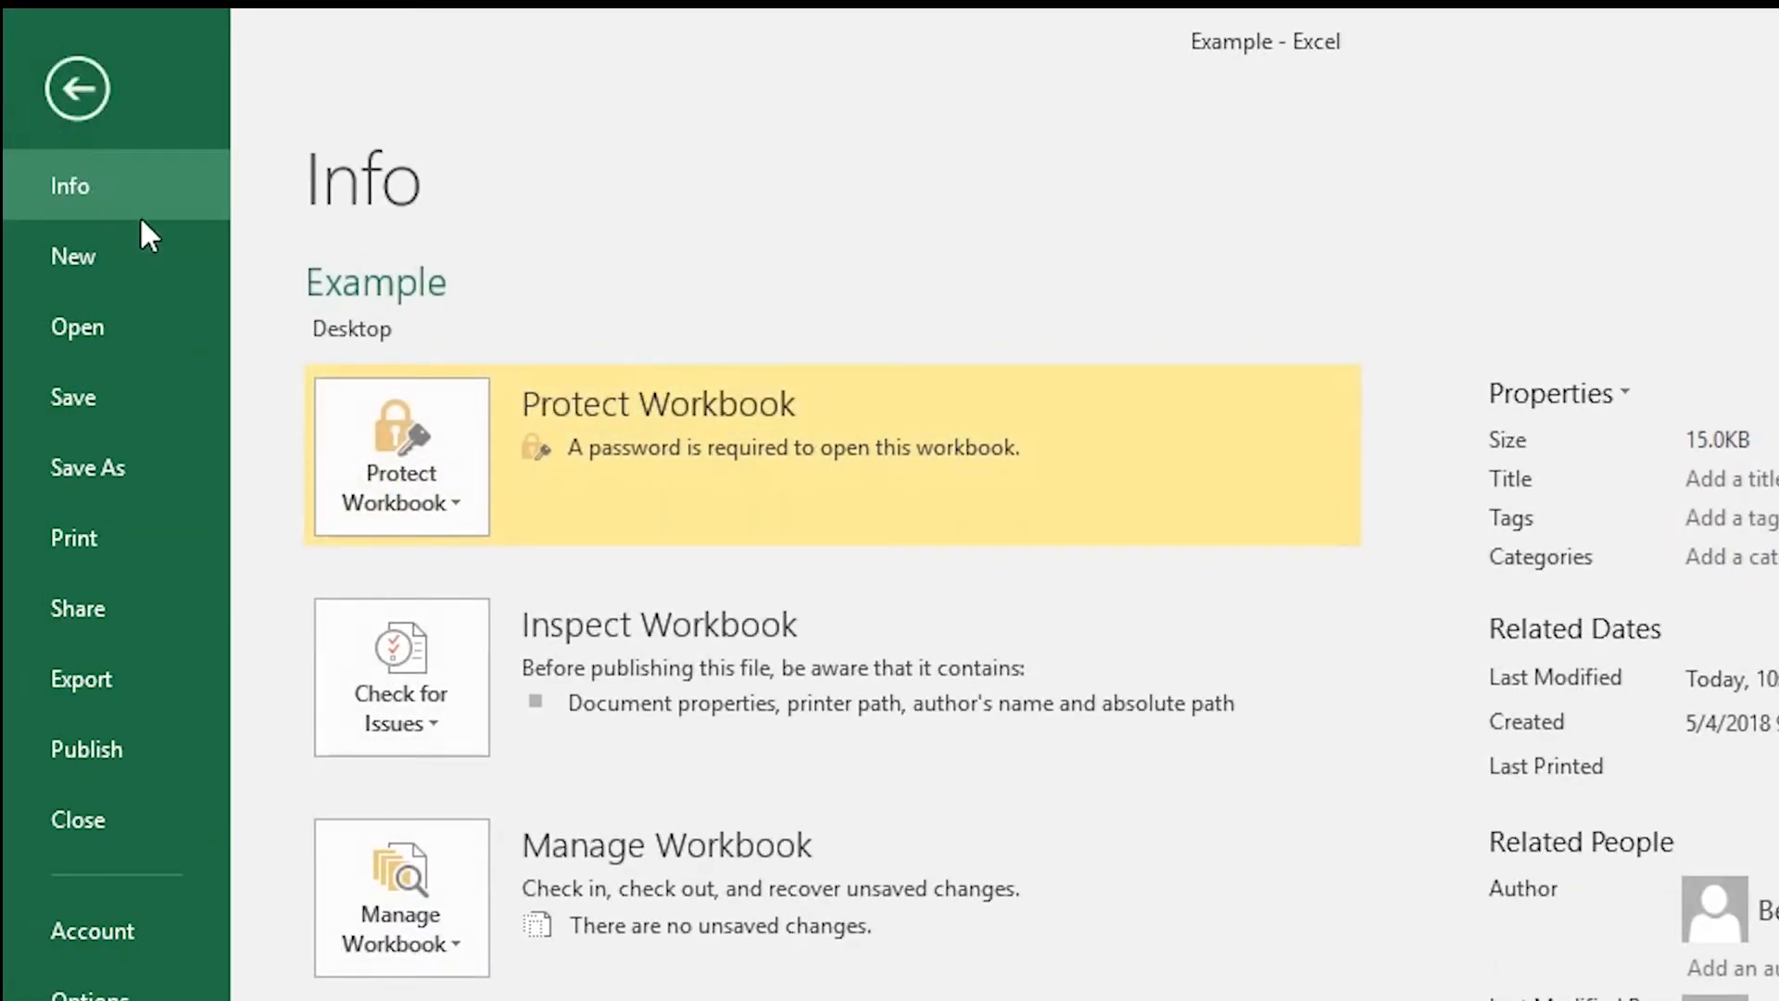
mouse_move(408, 485)
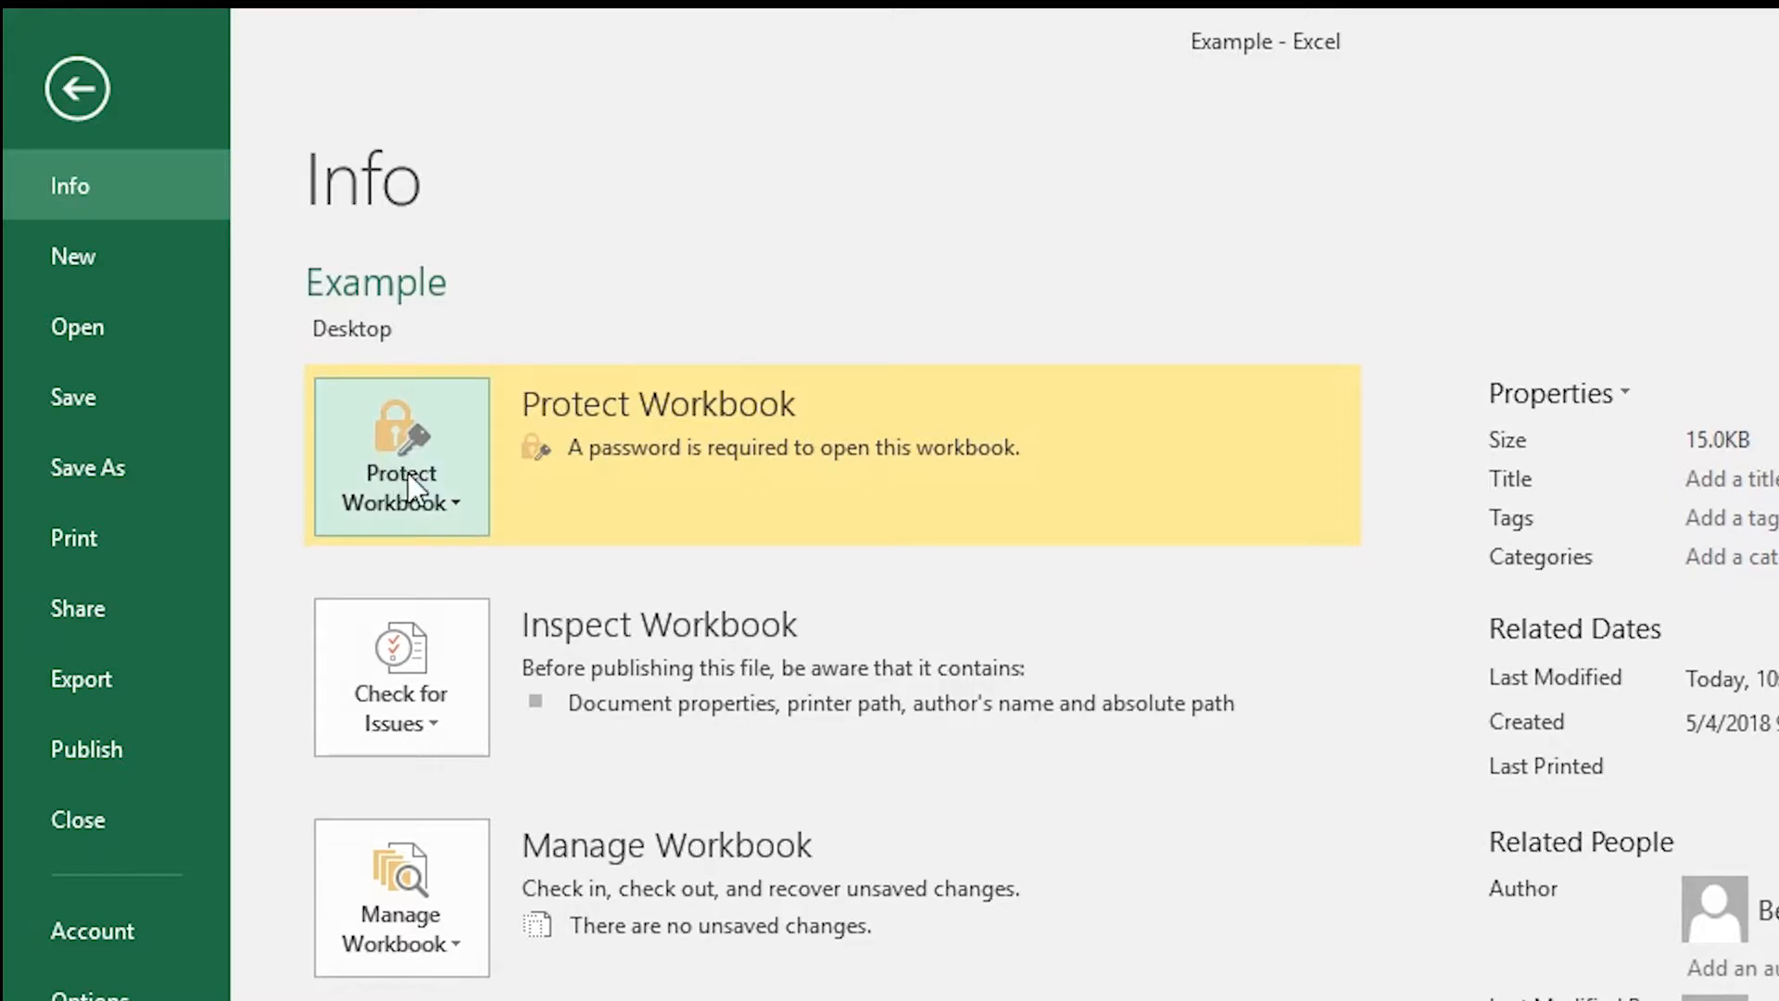
left_click(463, 519)
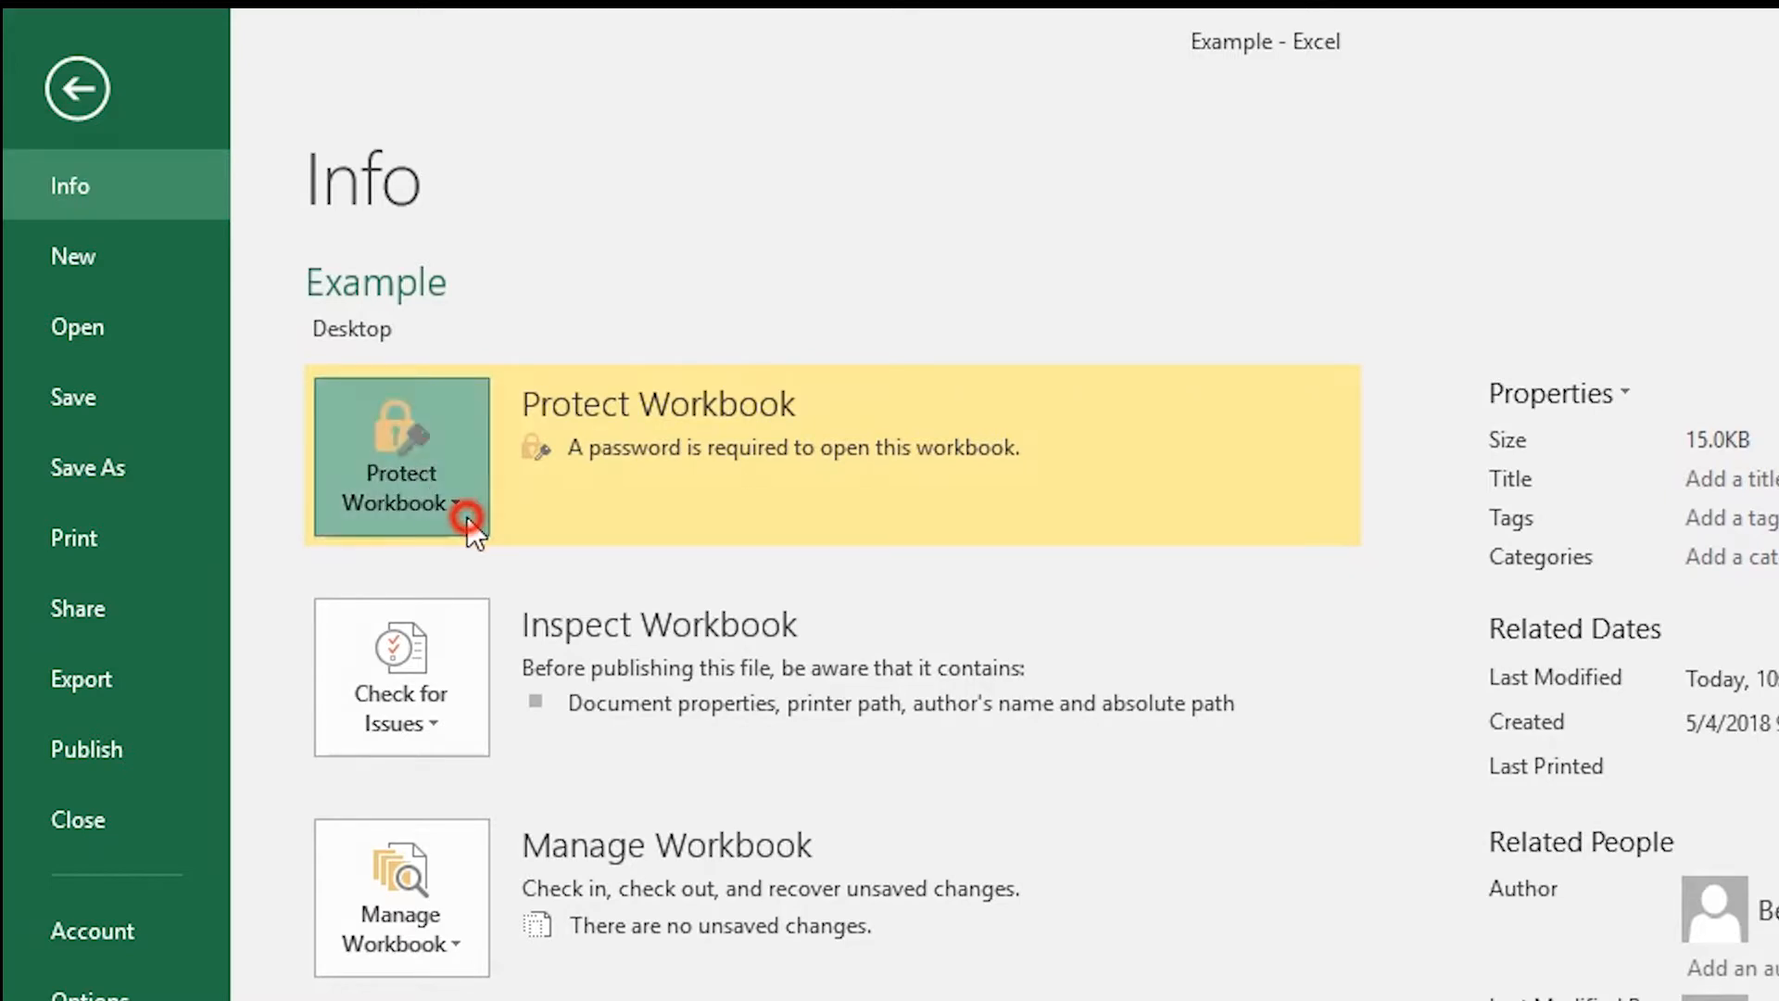
left_click(465, 514)
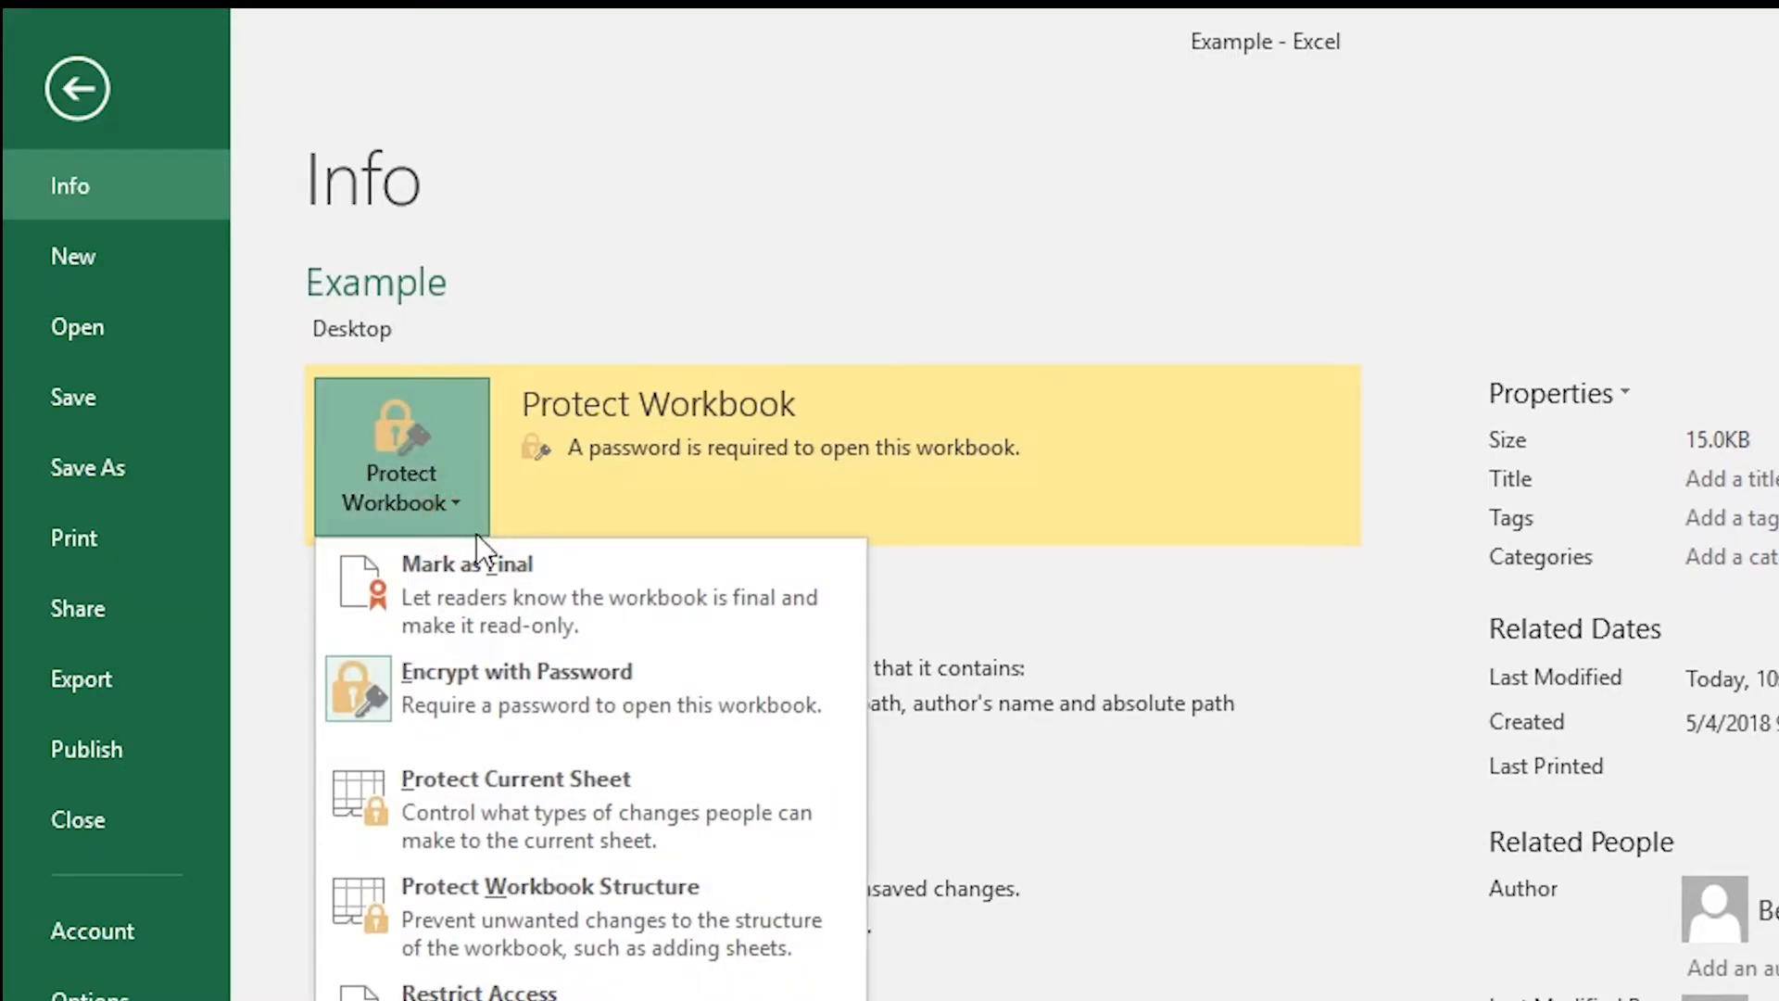
mouse_move(528, 717)
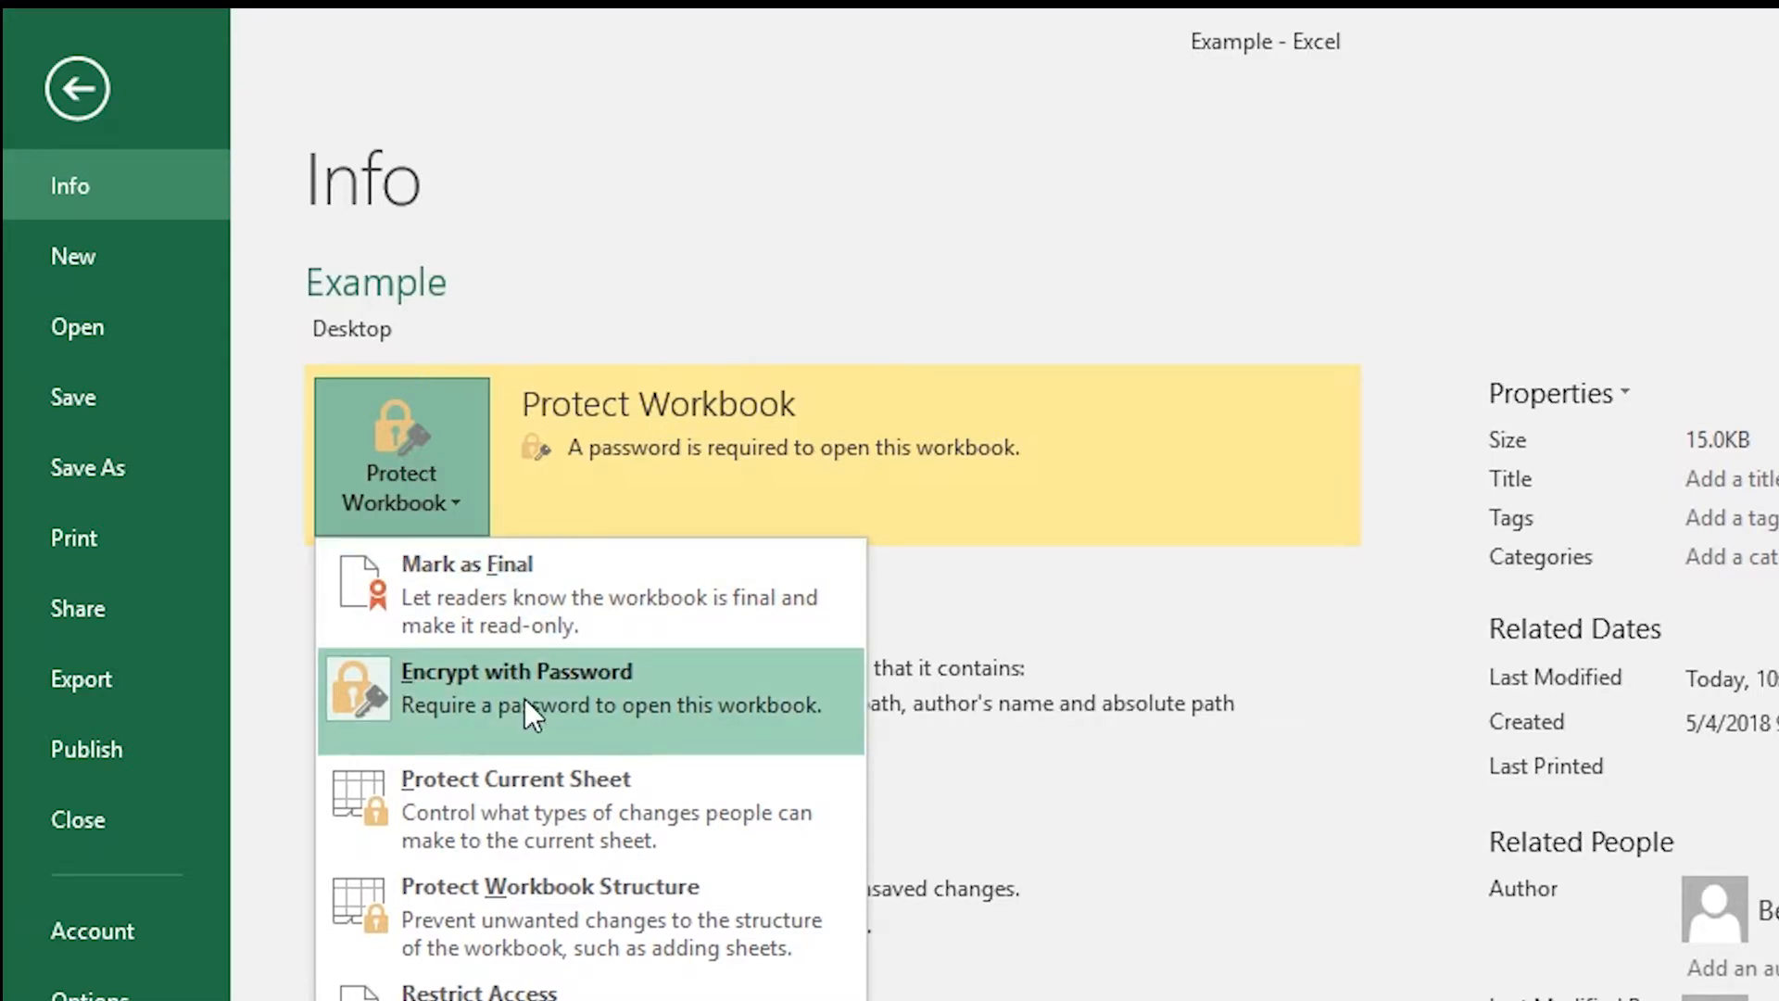
Clear the password in Encrypt with Password so the workbook opens freely
left_click(517, 698)
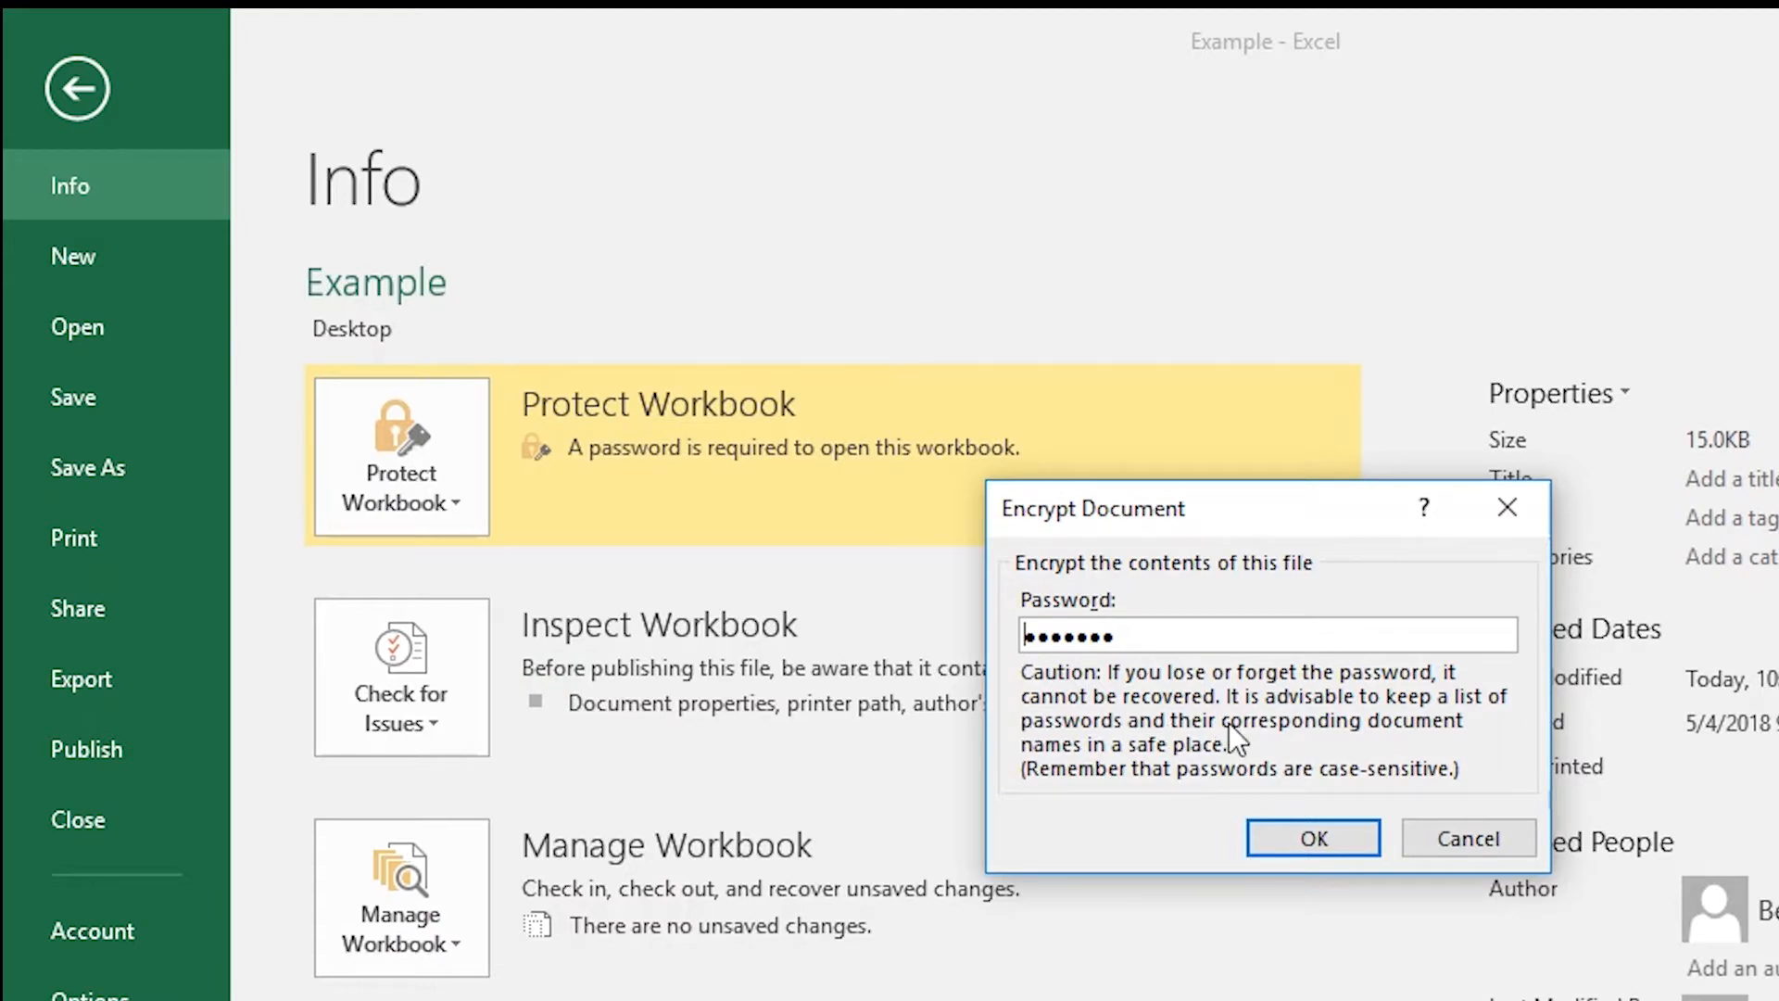
mouse_move(1227, 643)
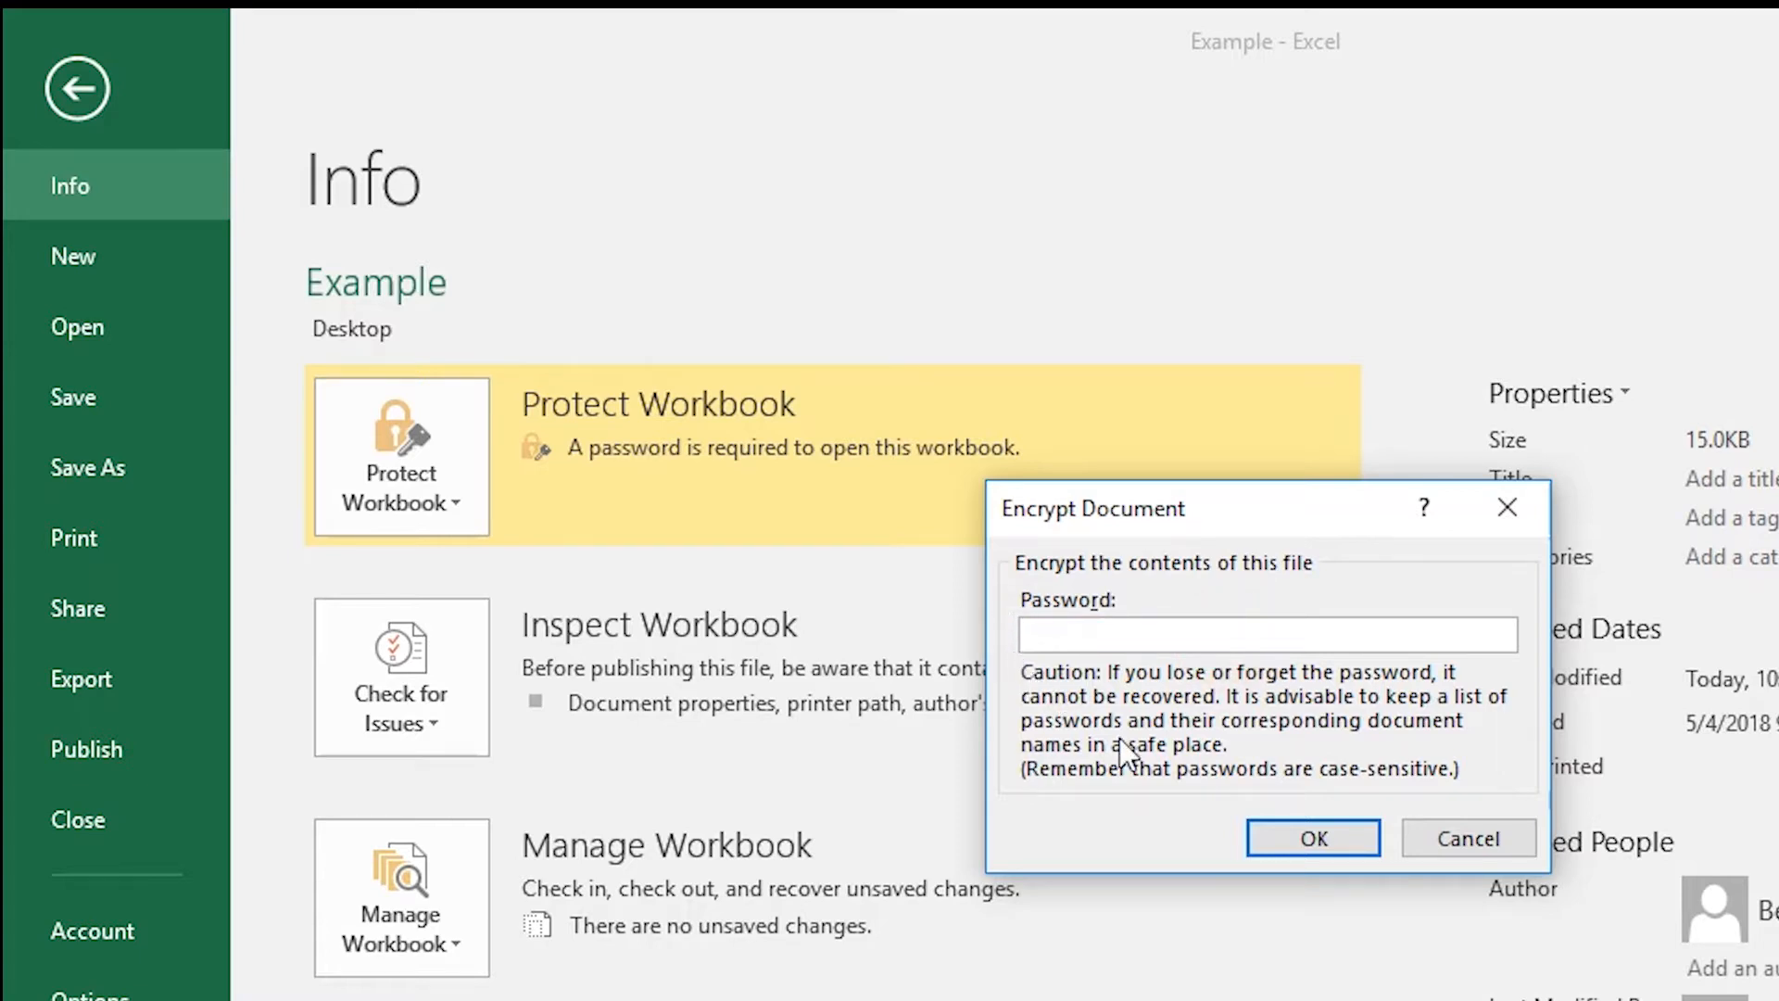
mouse_move(1237, 833)
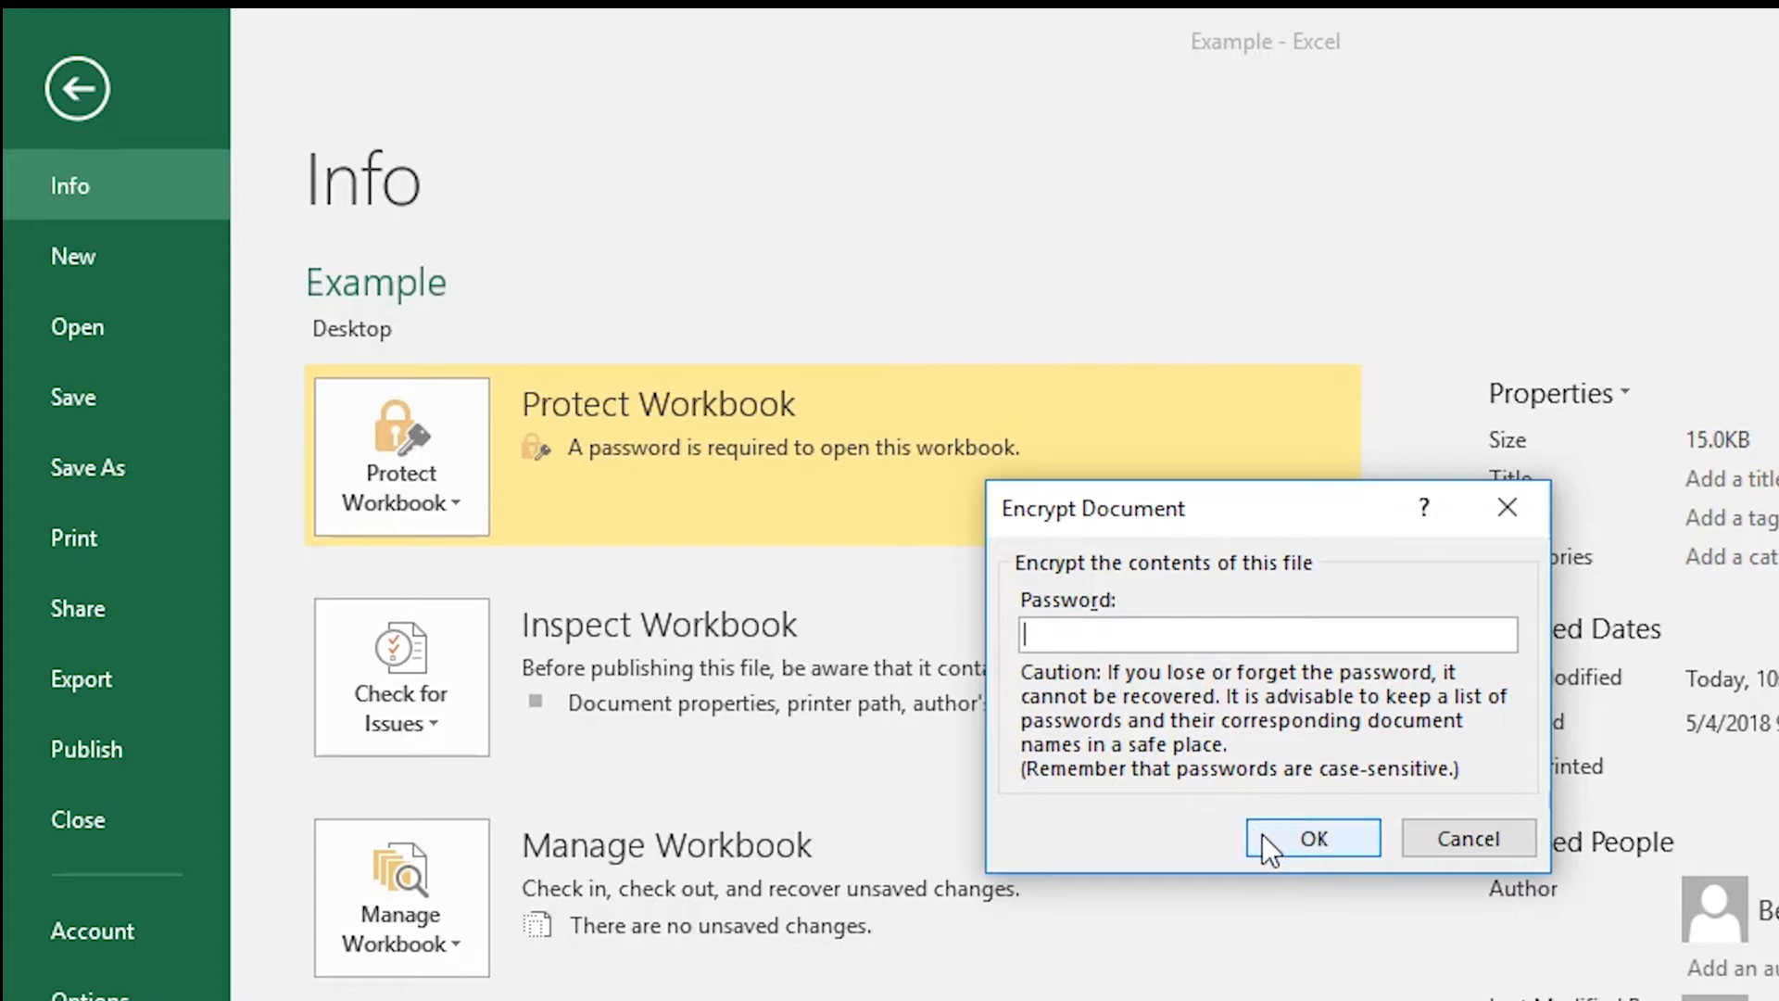
left_click(1313, 838)
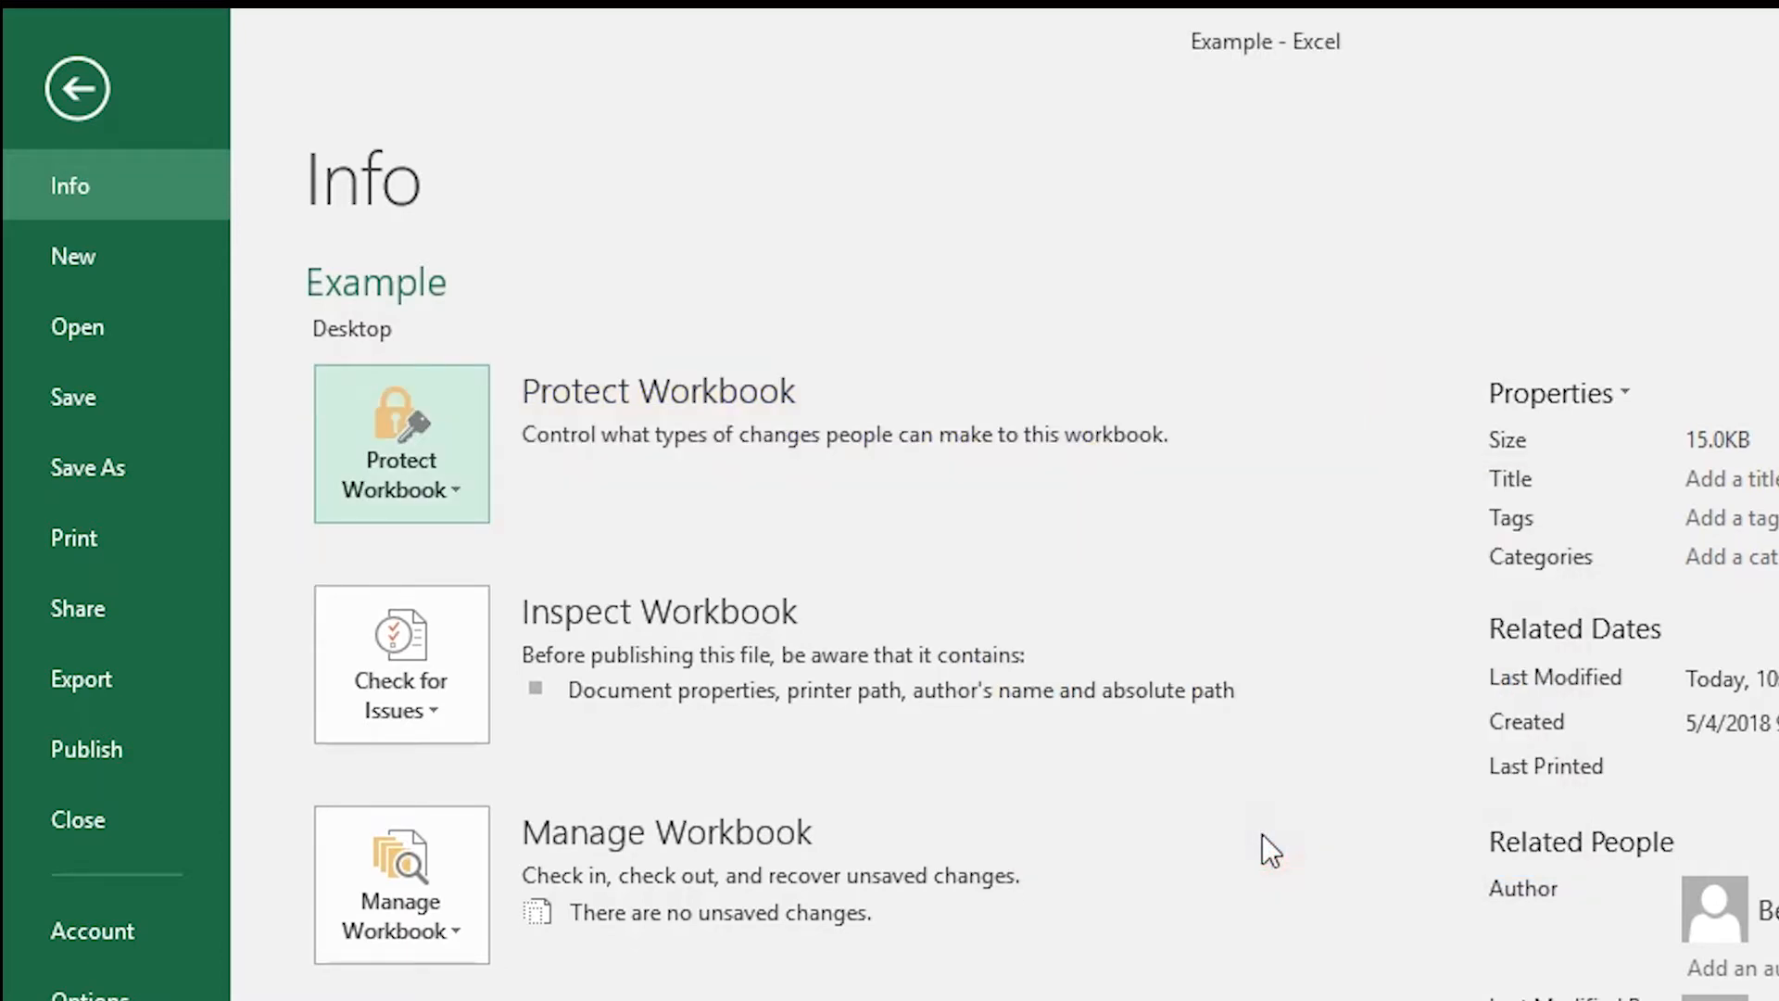